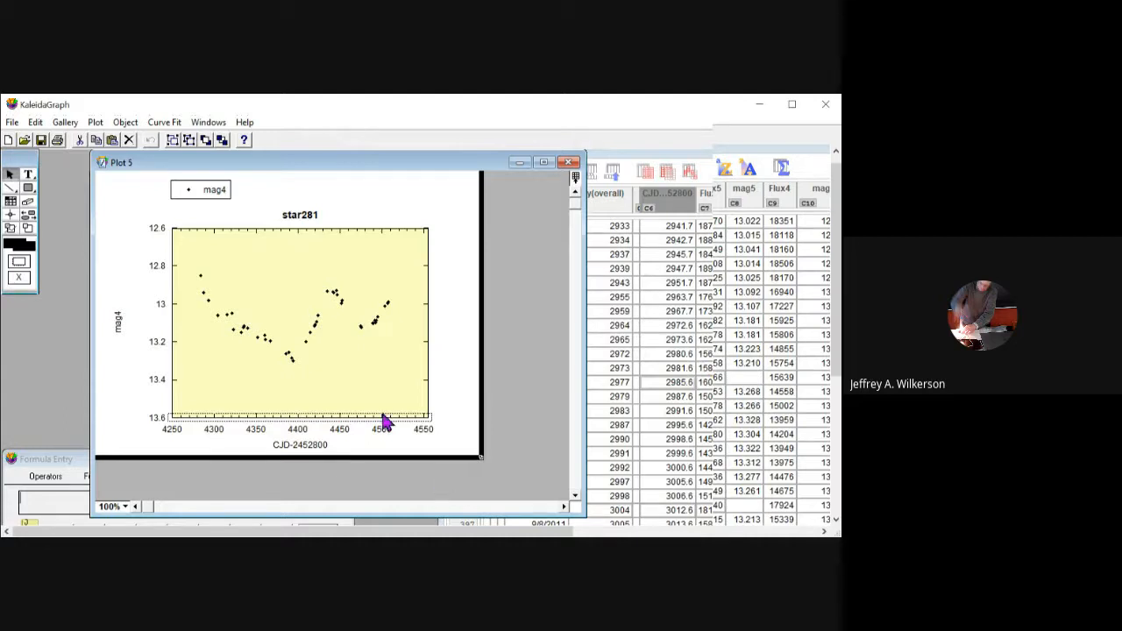
pyautogui.moveTo(343, 410)
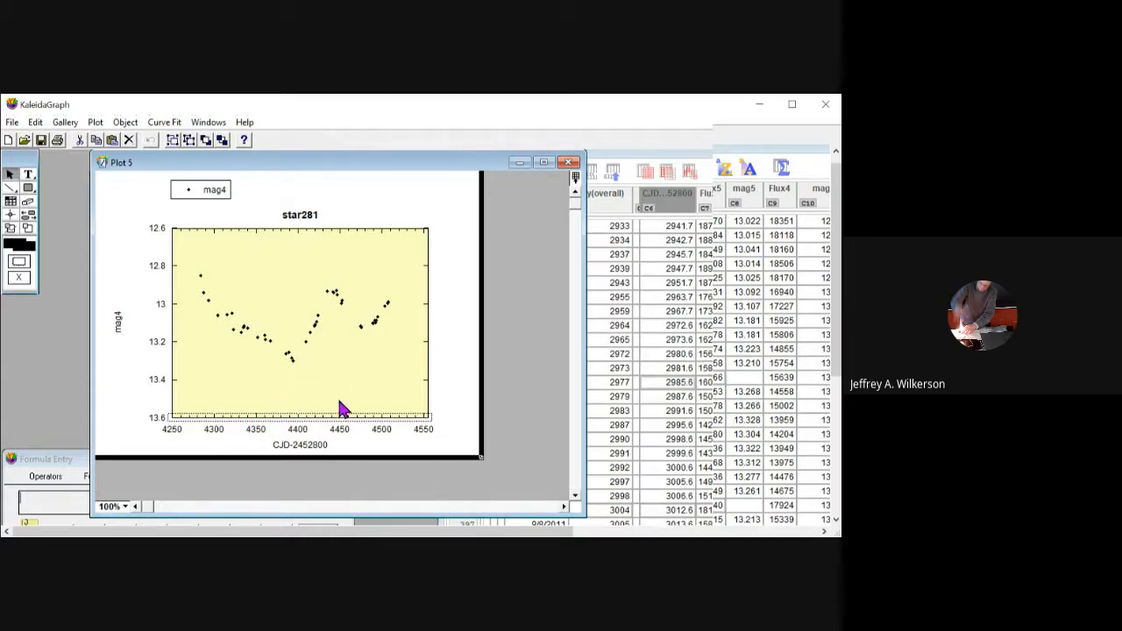
pyautogui.moveTo(511, 397)
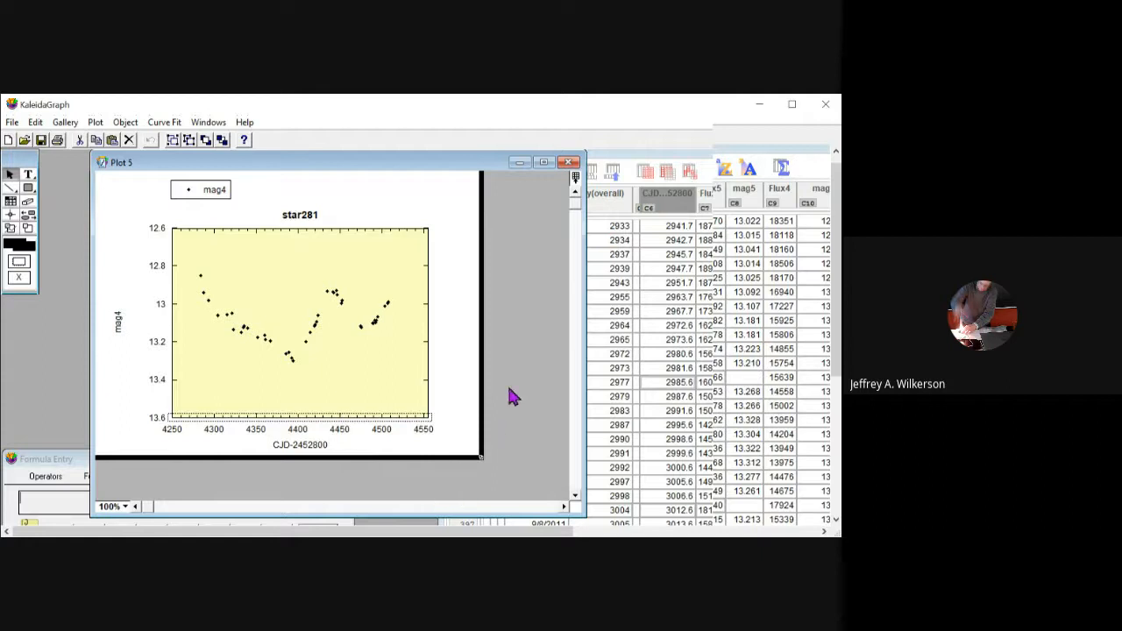
pyautogui.moveTo(376, 303)
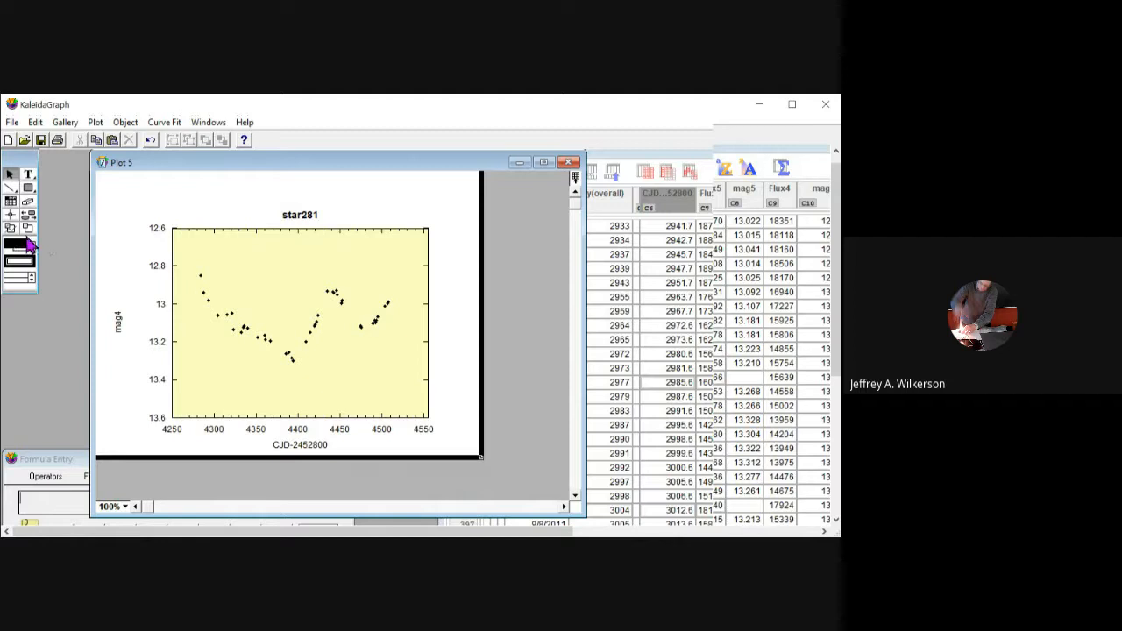
# Draw an arrow pointing up at the deepest light-curve dip near 4390 on star281.
pyautogui.click(10, 243)
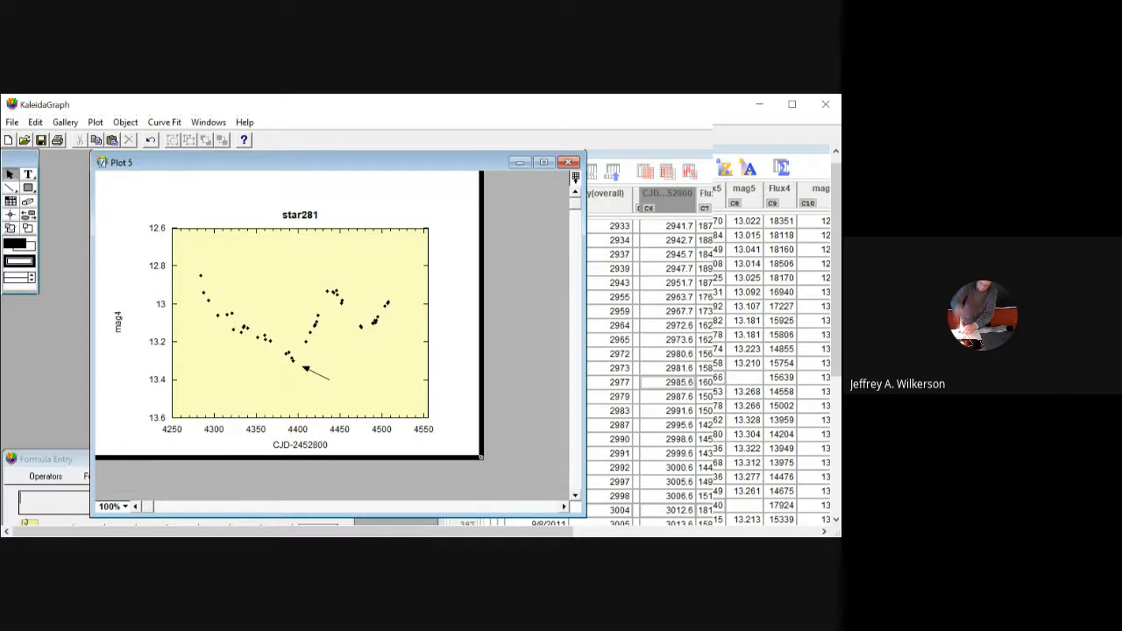
pyautogui.moveTo(57, 233)
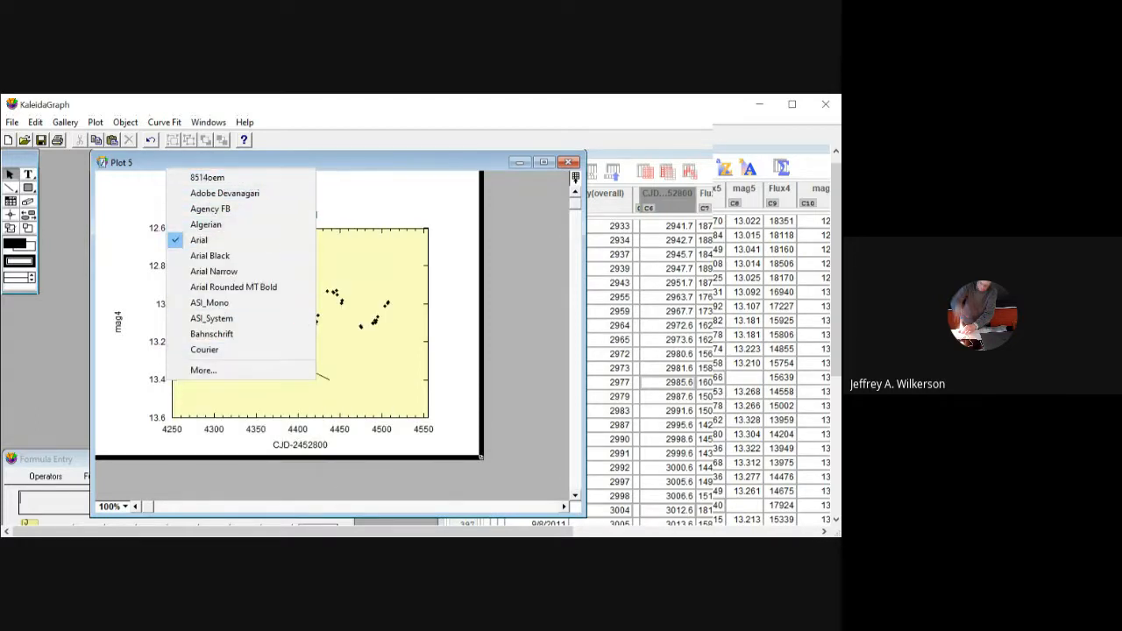
# Add a 'Dust obscuration?' text label and drag it to the arrow's tail.
pyautogui.click(199, 239)
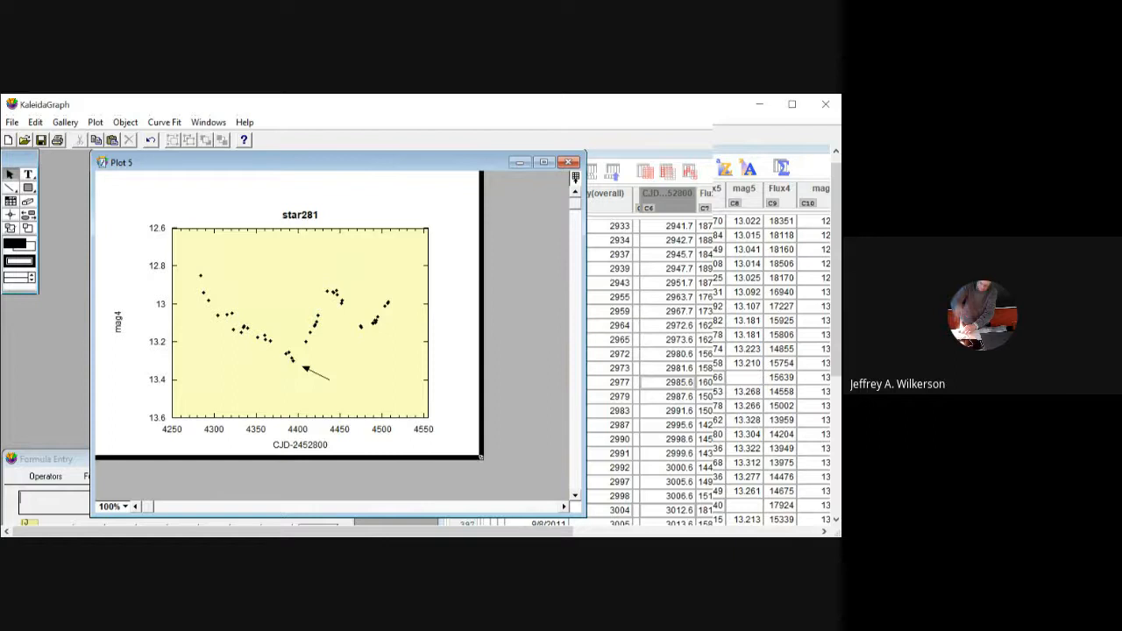
pyautogui.moveTo(51, 225)
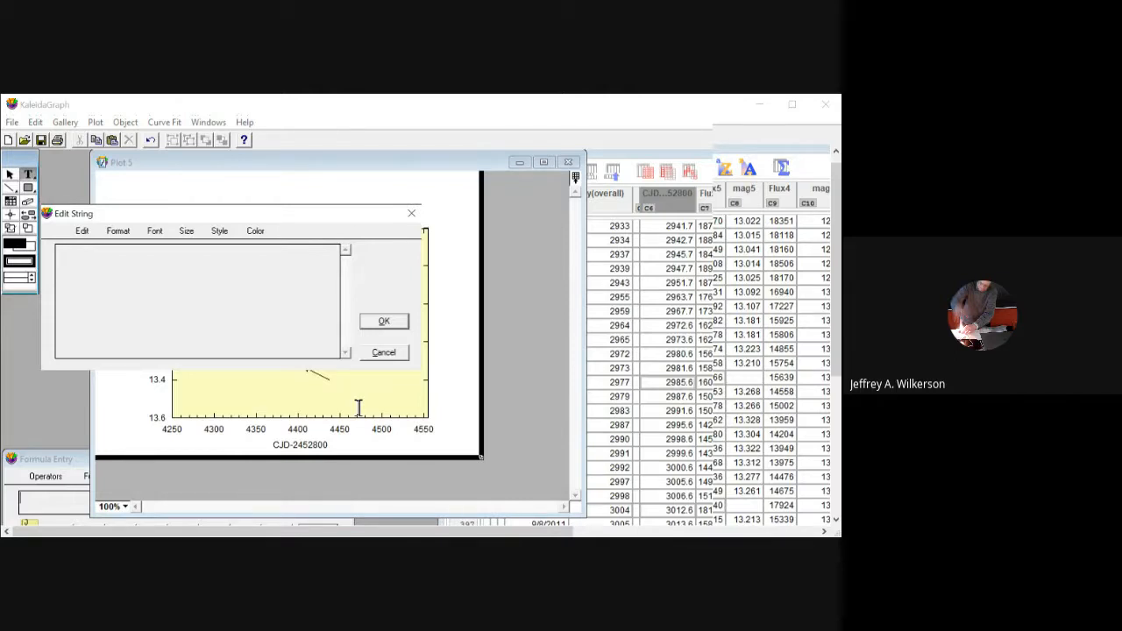
pyautogui.write('Dust obscurat')
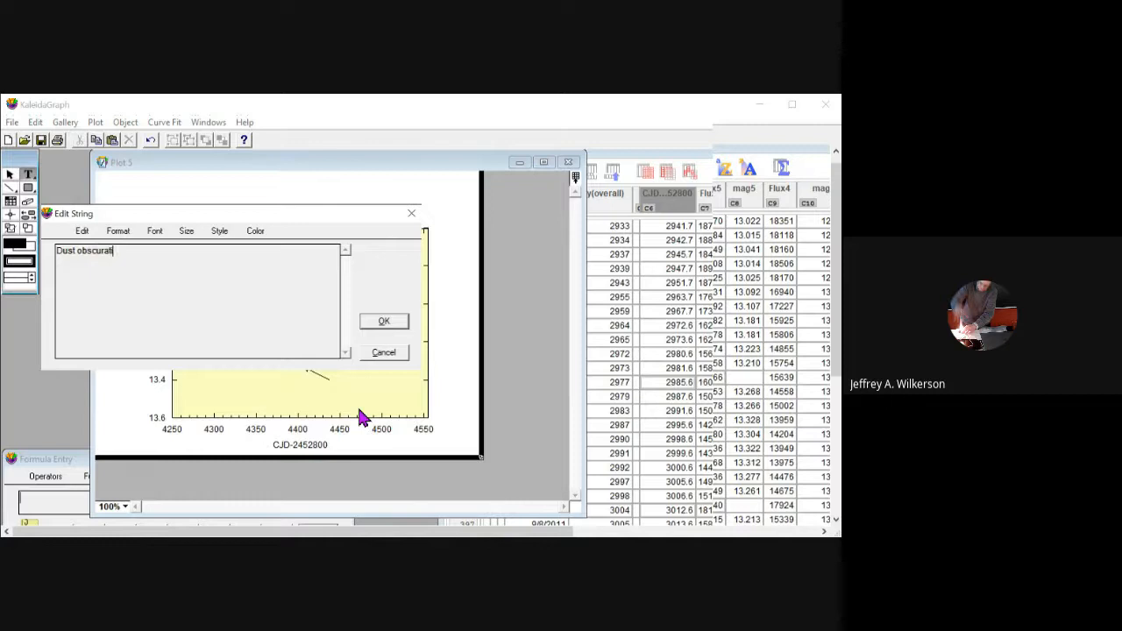
pyautogui.write('ion?')
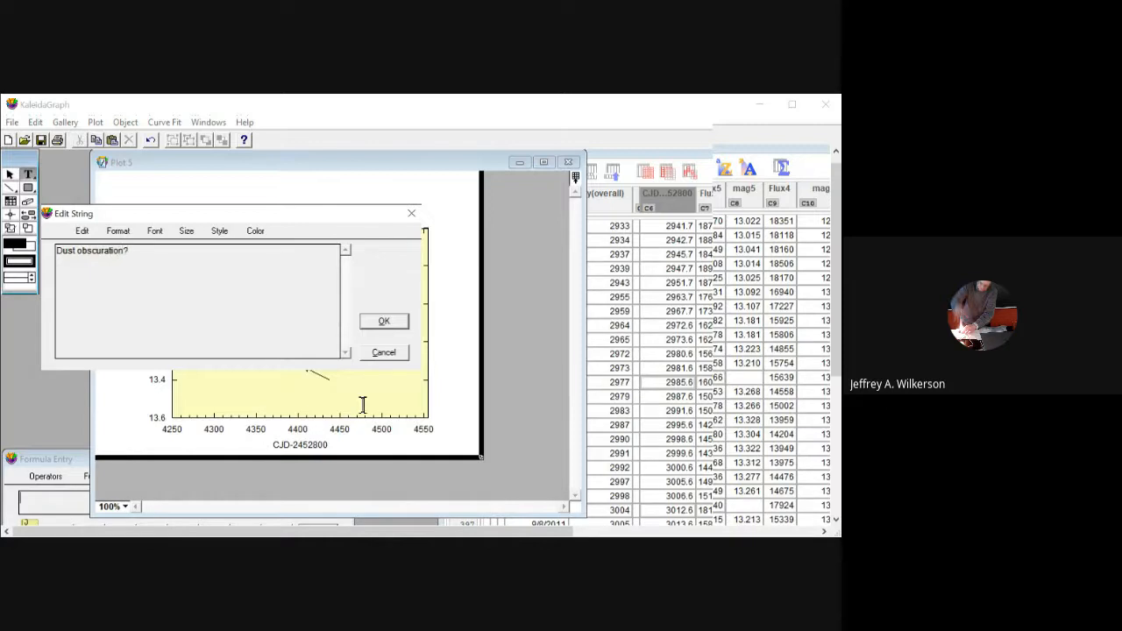
pyautogui.click(383, 321)
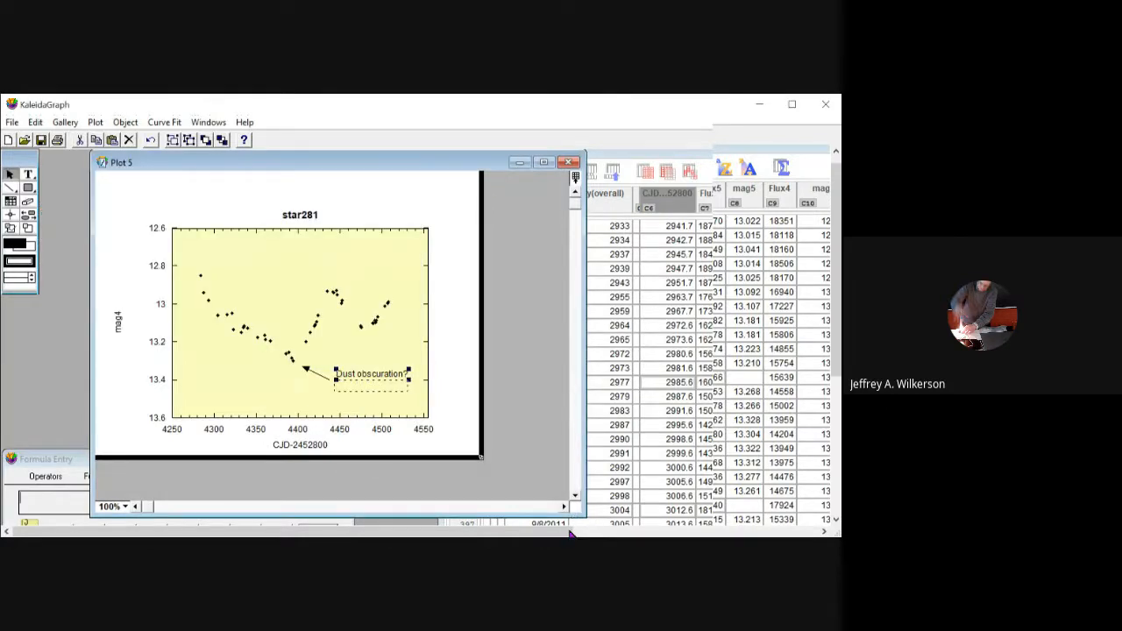
pyautogui.moveTo(371, 374); pyautogui.dragTo(368, 388)
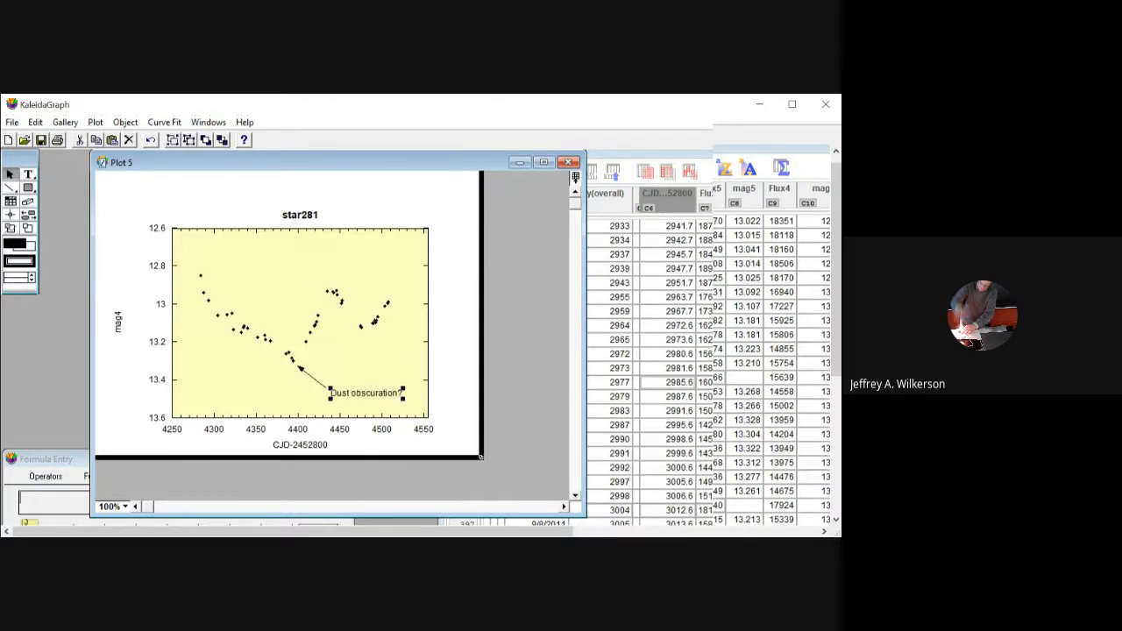
# Reduce the font size of the 'Dust obscuration?' label.
pyautogui.doubleClick(363, 394)
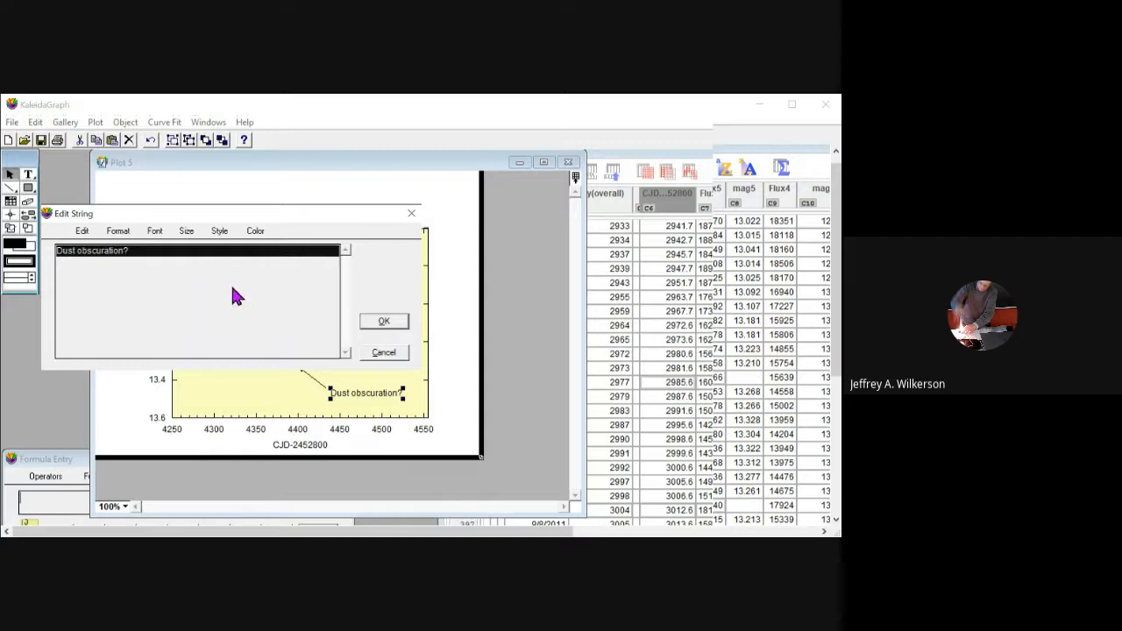
pyautogui.moveTo(292, 309)
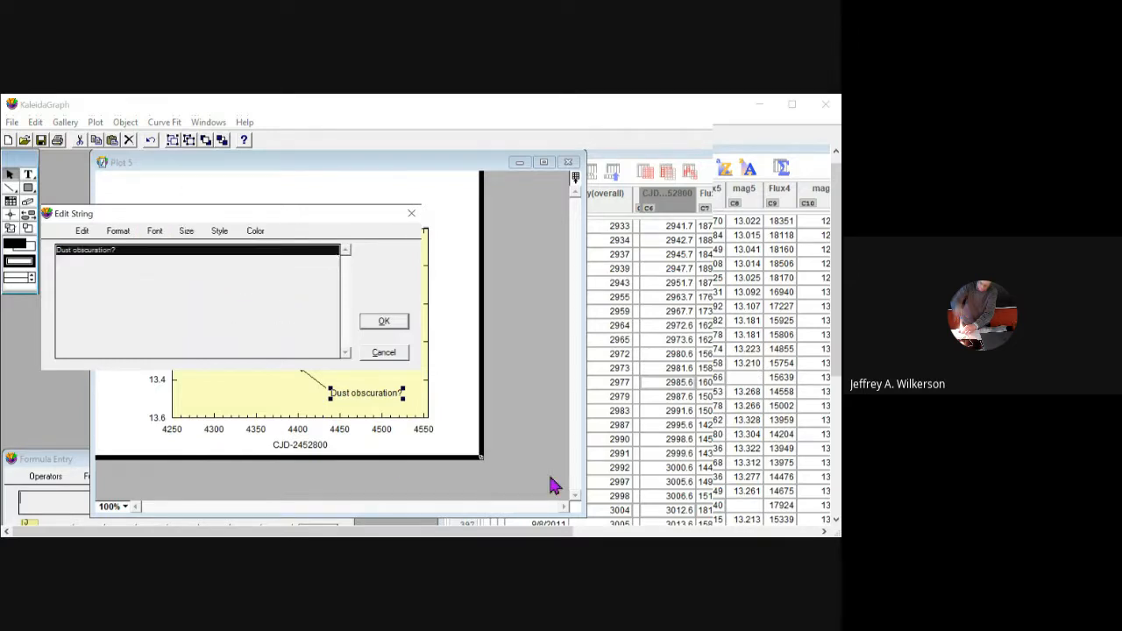
pyautogui.click(382, 320)
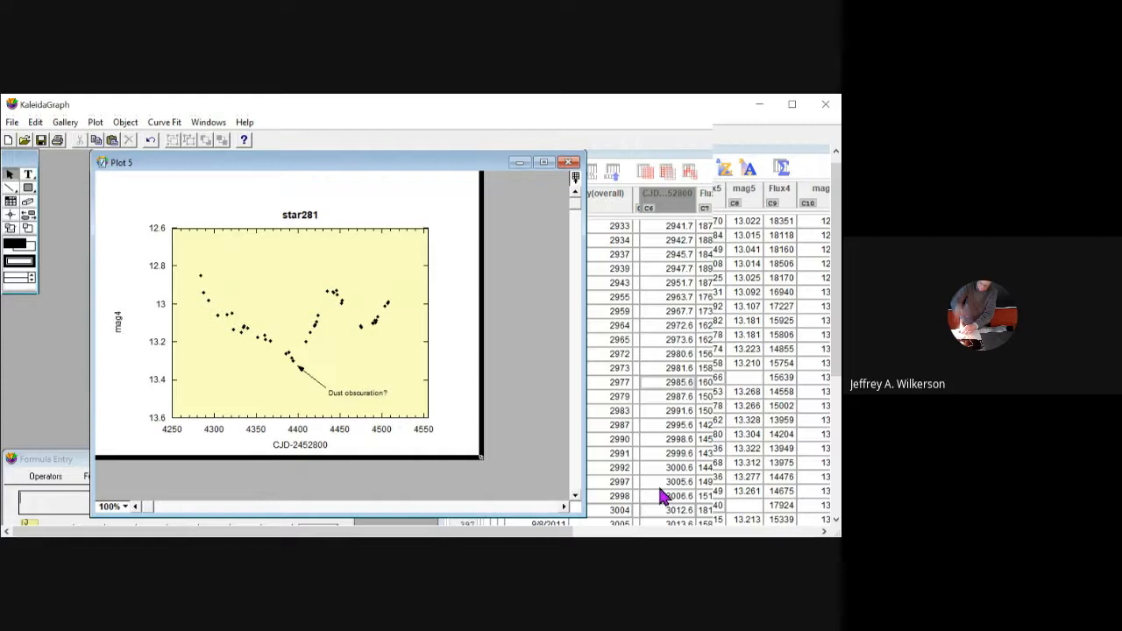
pyautogui.moveTo(519, 127)
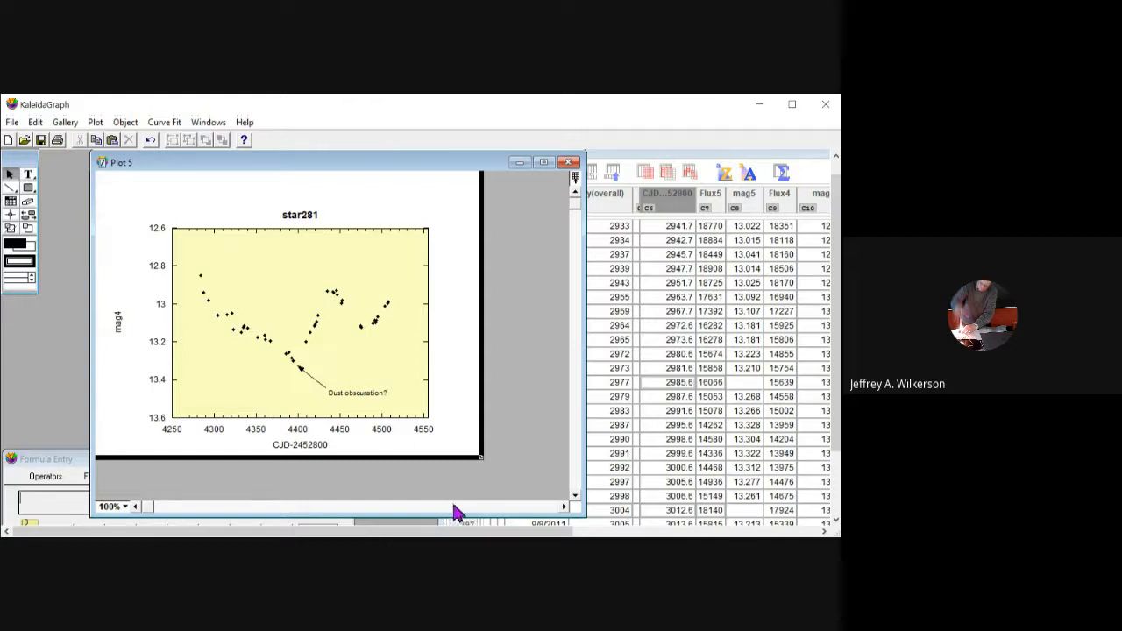
pyautogui.moveTo(653, 520)
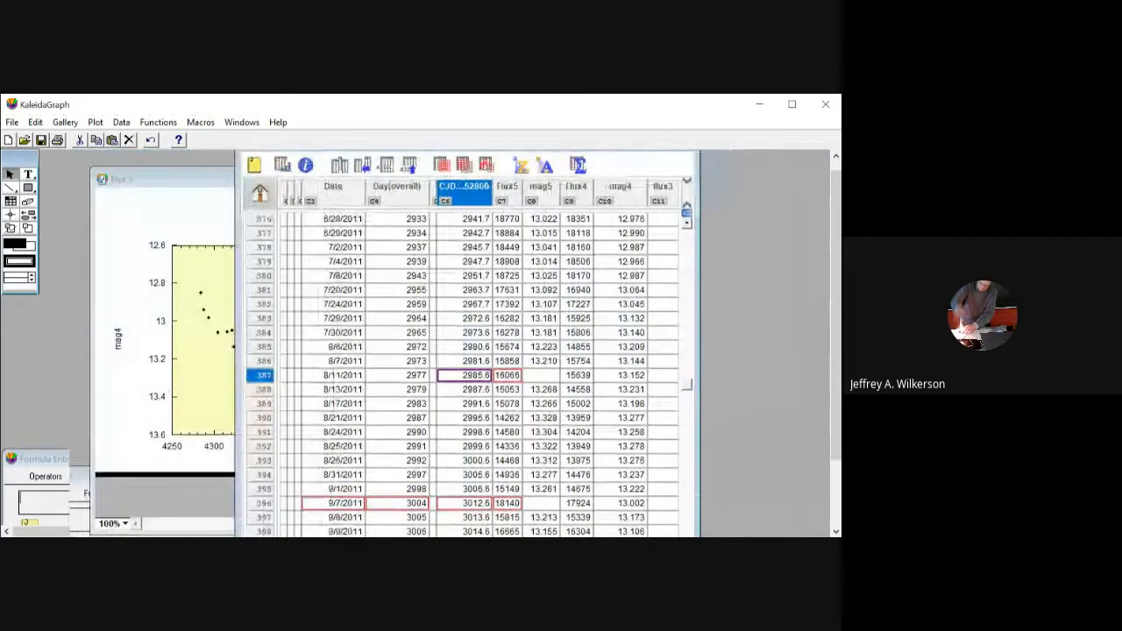
# Scroll the data worksheet down to the March 2015 observation rows.
pyautogui.scroll(-3)
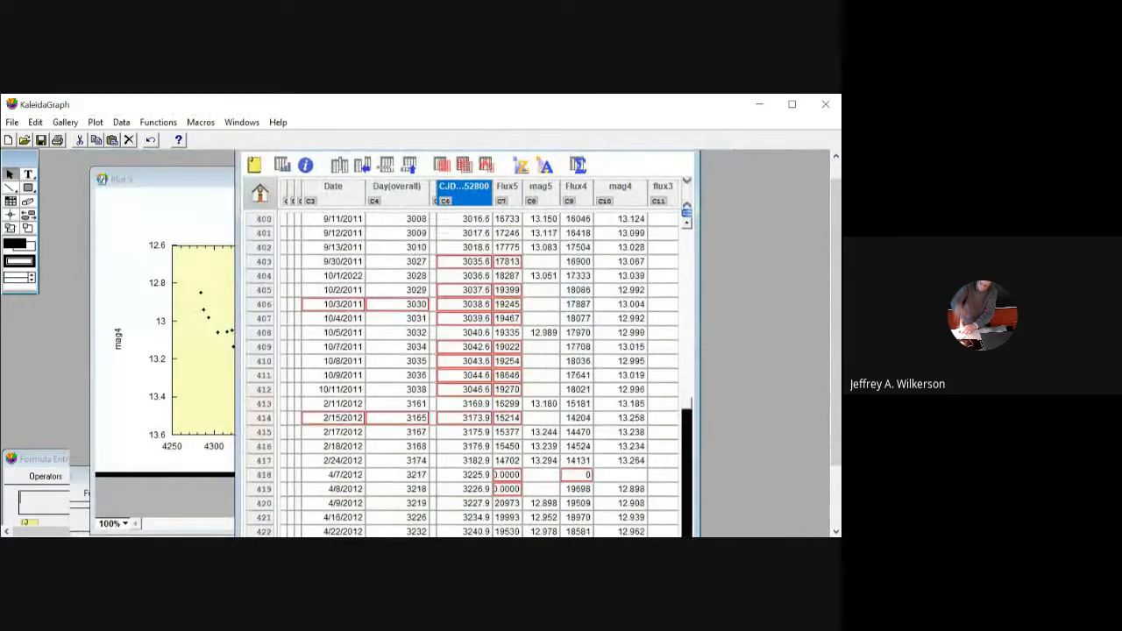
pyautogui.scroll(-3)
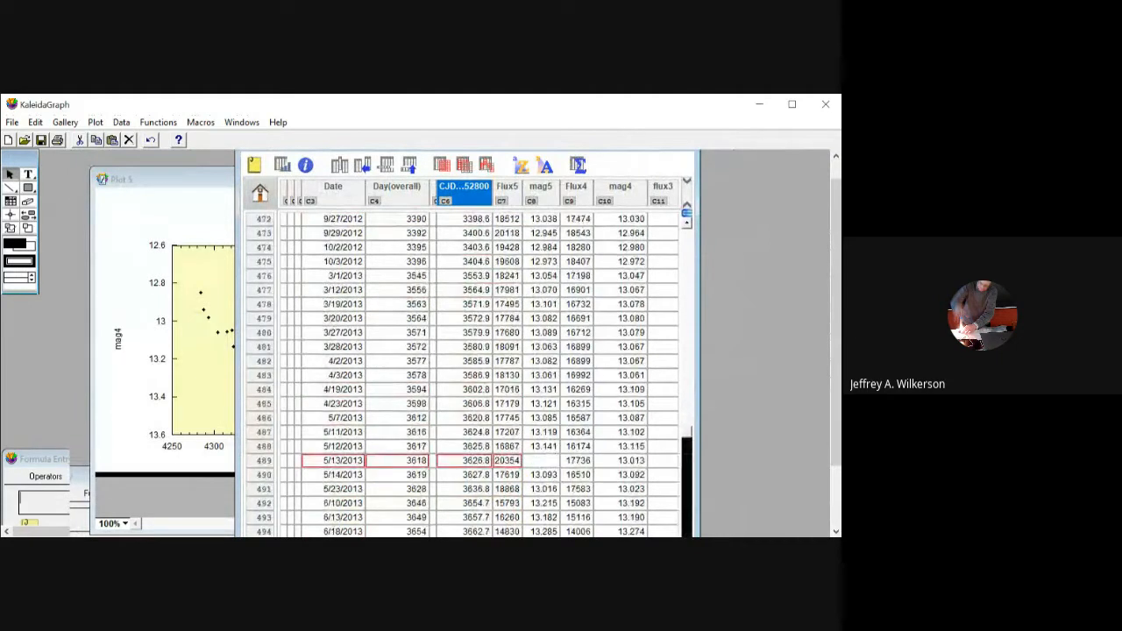
pyautogui.scroll(-3)
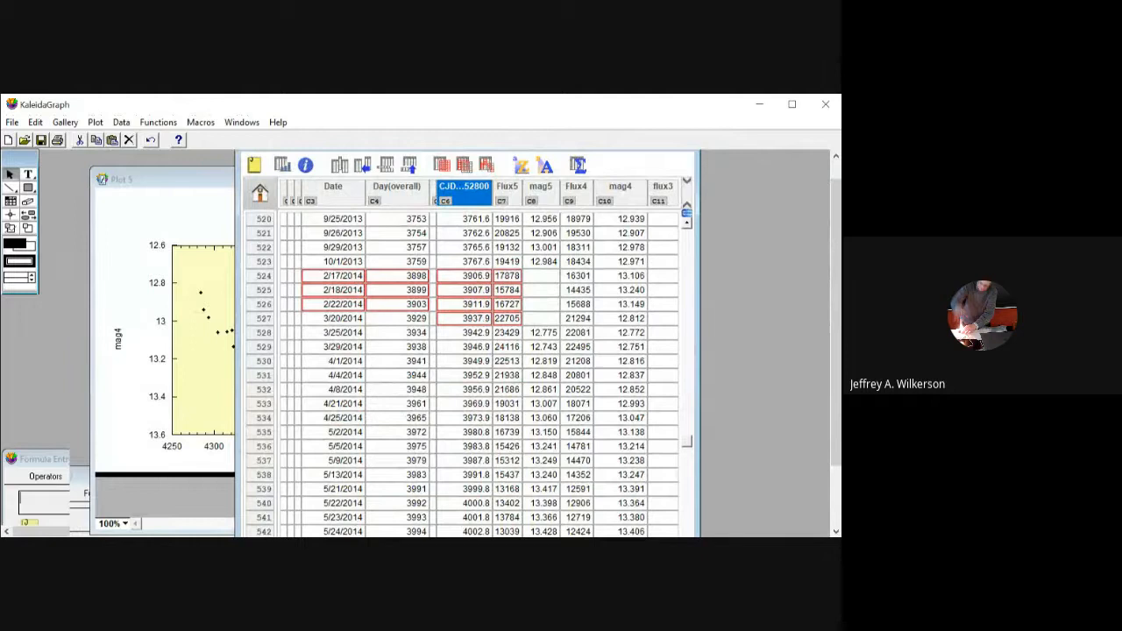
pyautogui.scroll(-3)
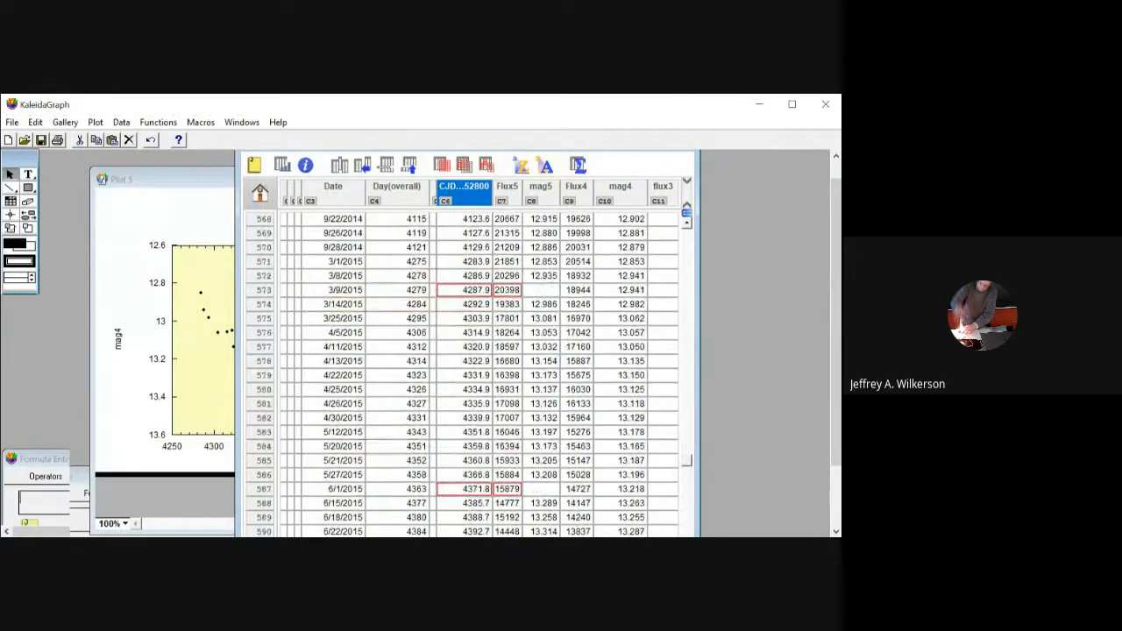
pyautogui.moveTo(783, 412)
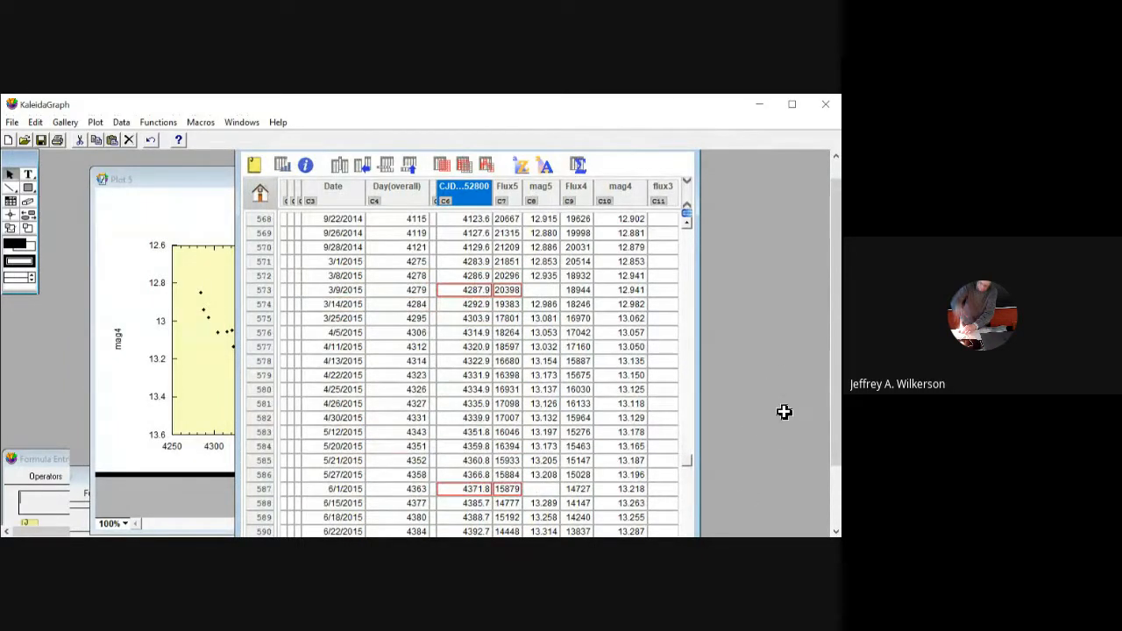
pyautogui.moveTo(788, 303)
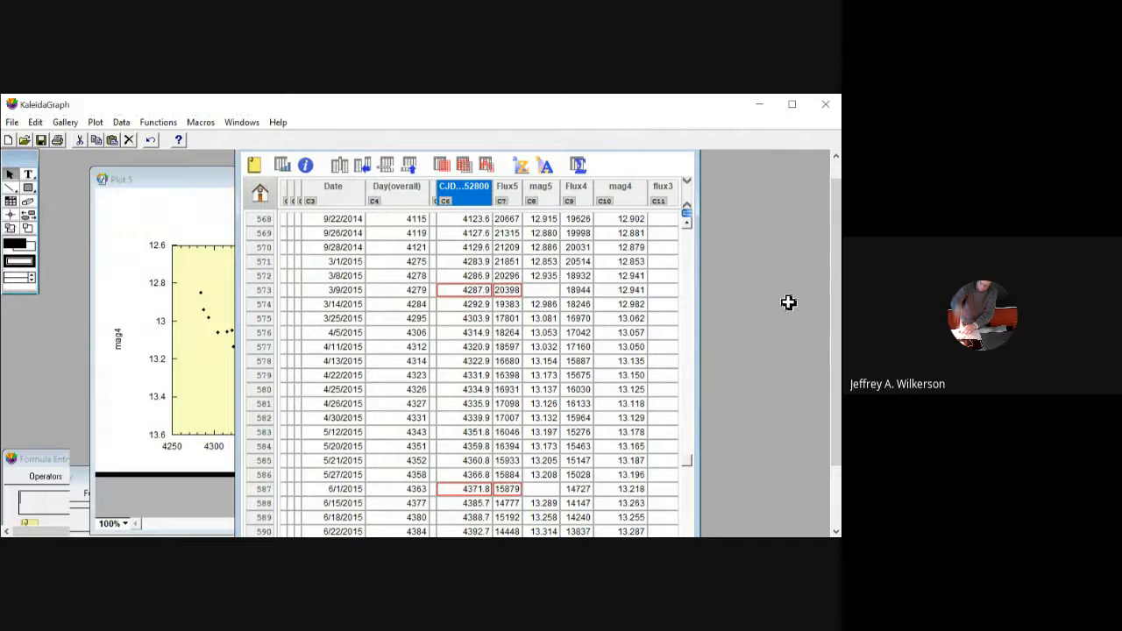
pyautogui.moveTo(721, 353)
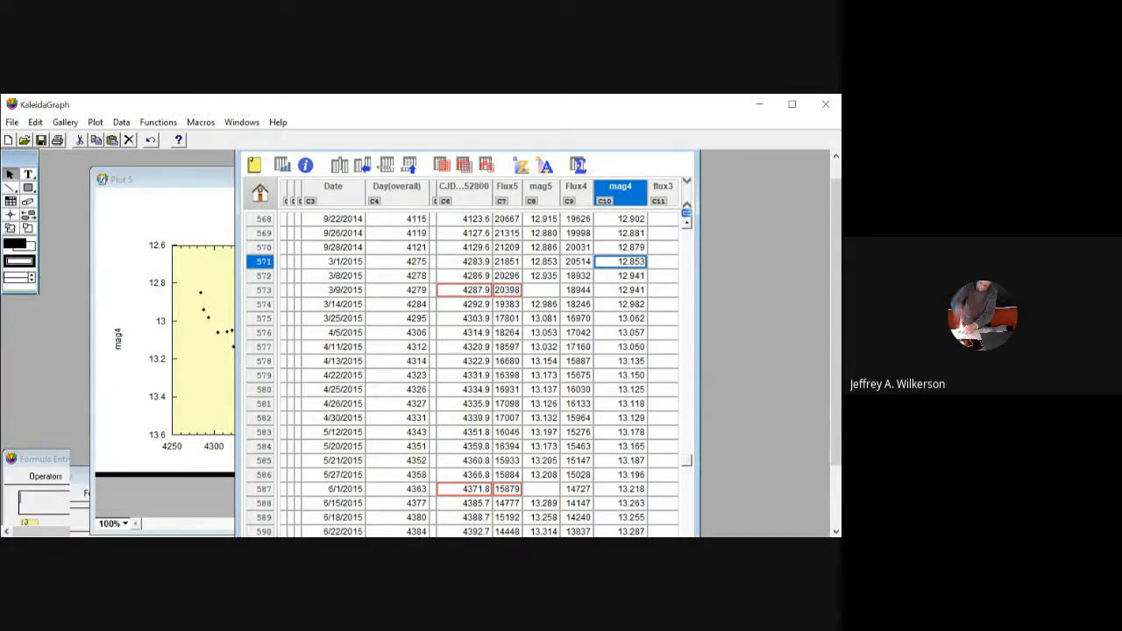
# Mask the mag4 values in rows 573, 587 and 592 in red.
pyautogui.click(629, 289)
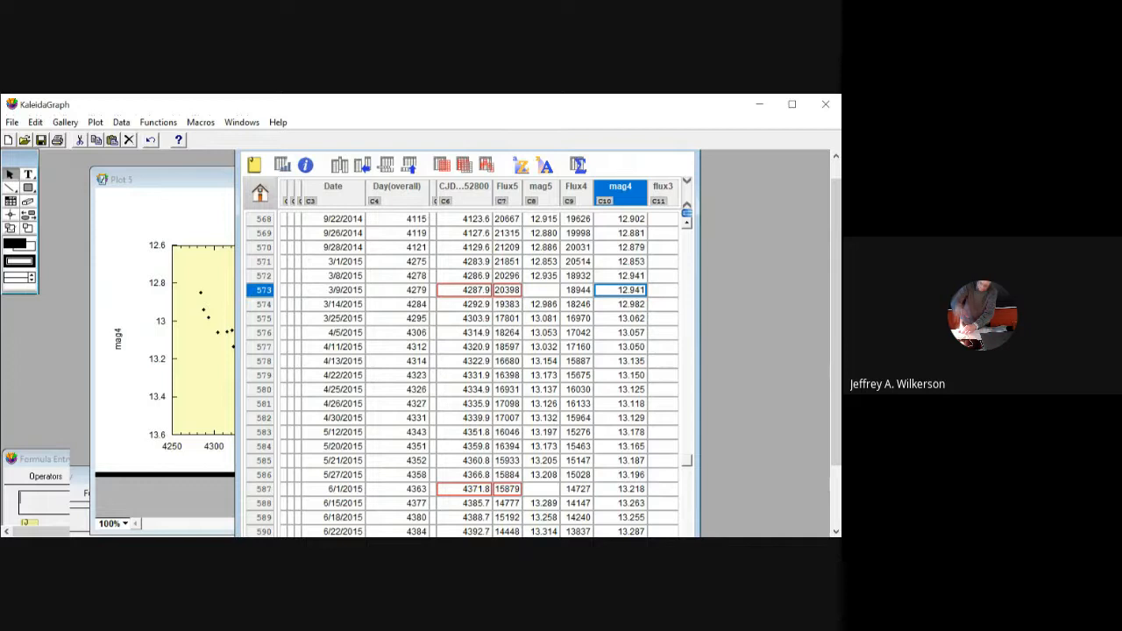
pyautogui.click(158, 121)
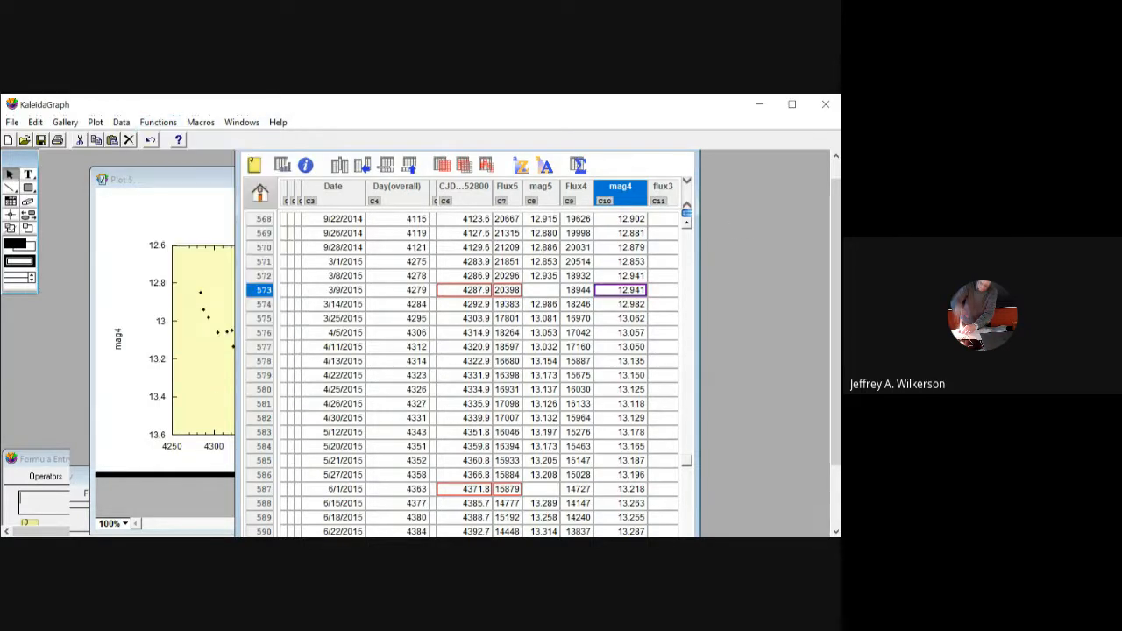
pyautogui.click(157, 122)
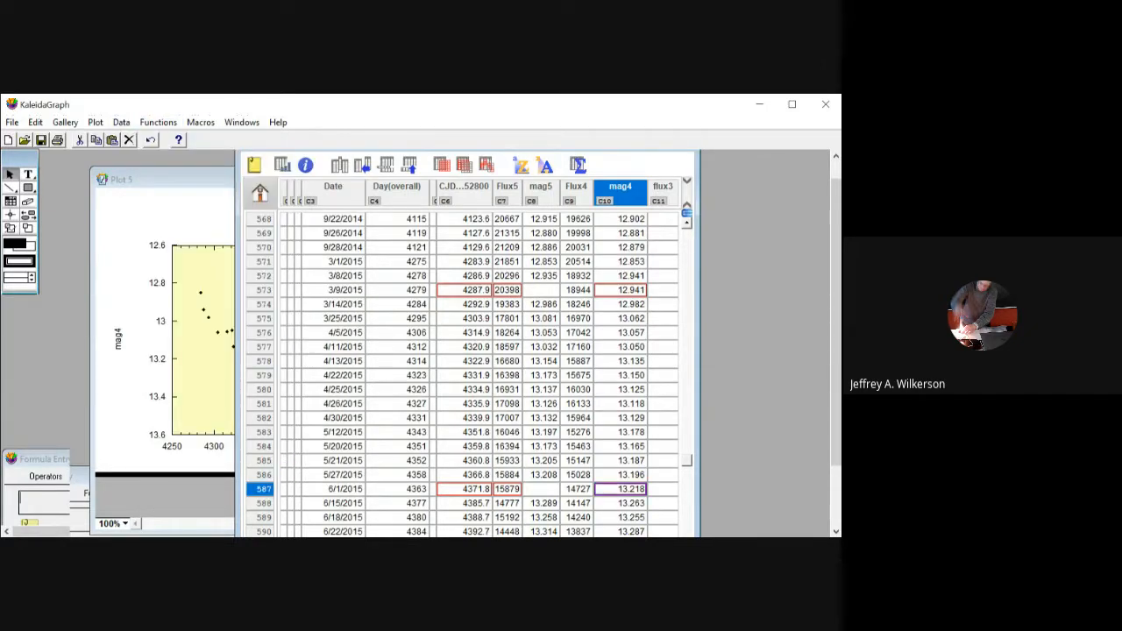
pyautogui.scroll(-3)
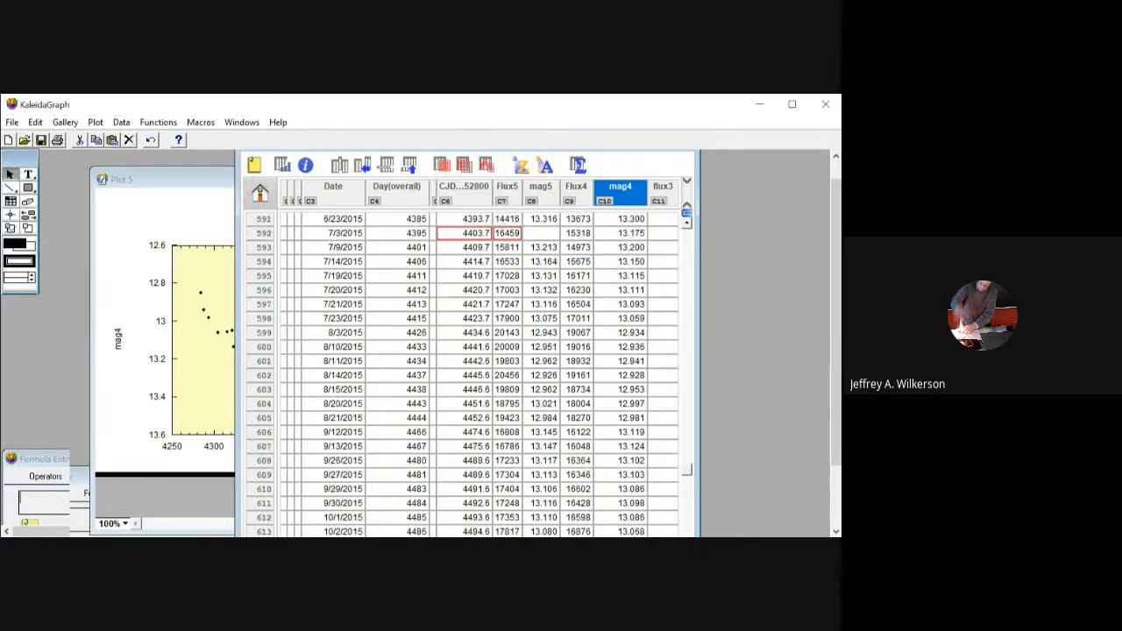
pyautogui.click(158, 122)
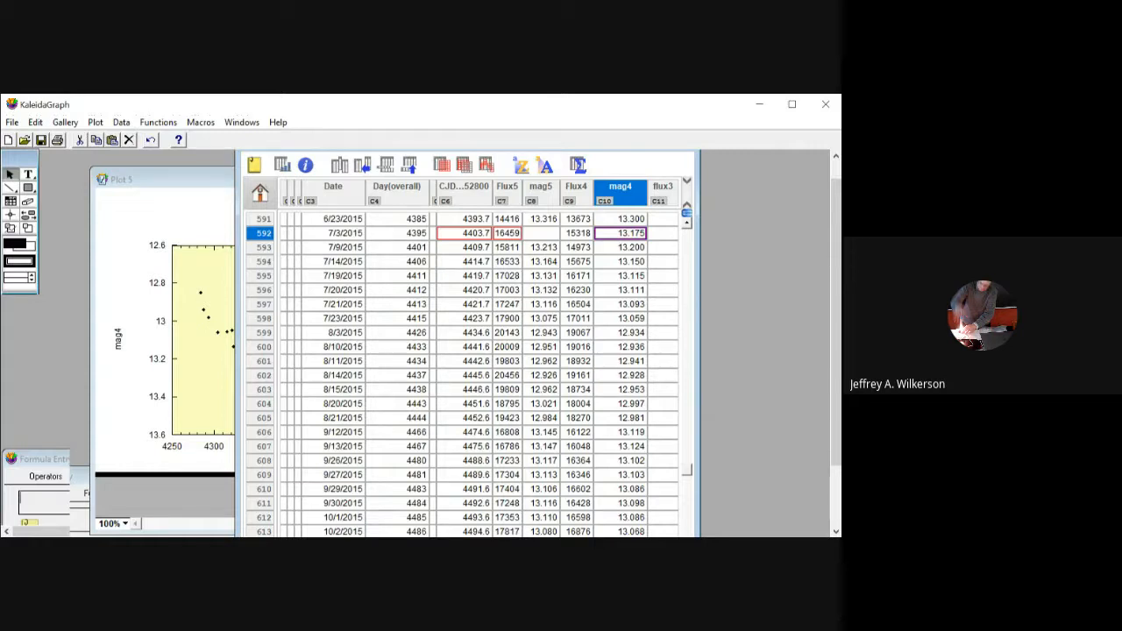
pyautogui.scroll(-3)
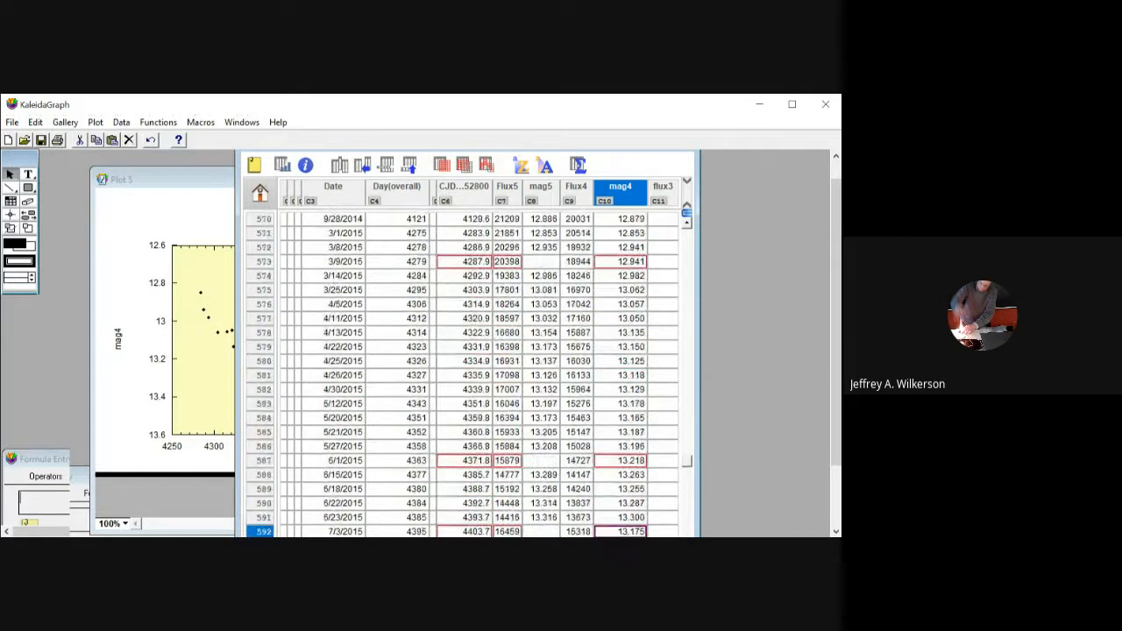
pyautogui.moveTo(662, 318)
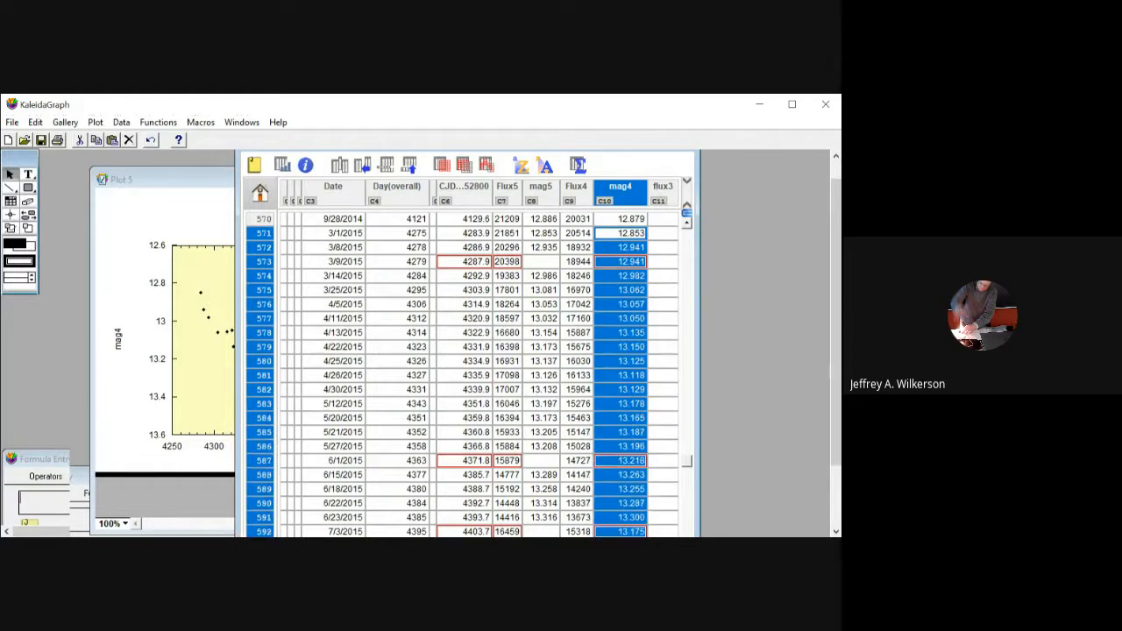
# Scroll down to row 616 to extend the mag4 selection from row 571.
pyautogui.scroll(-3)
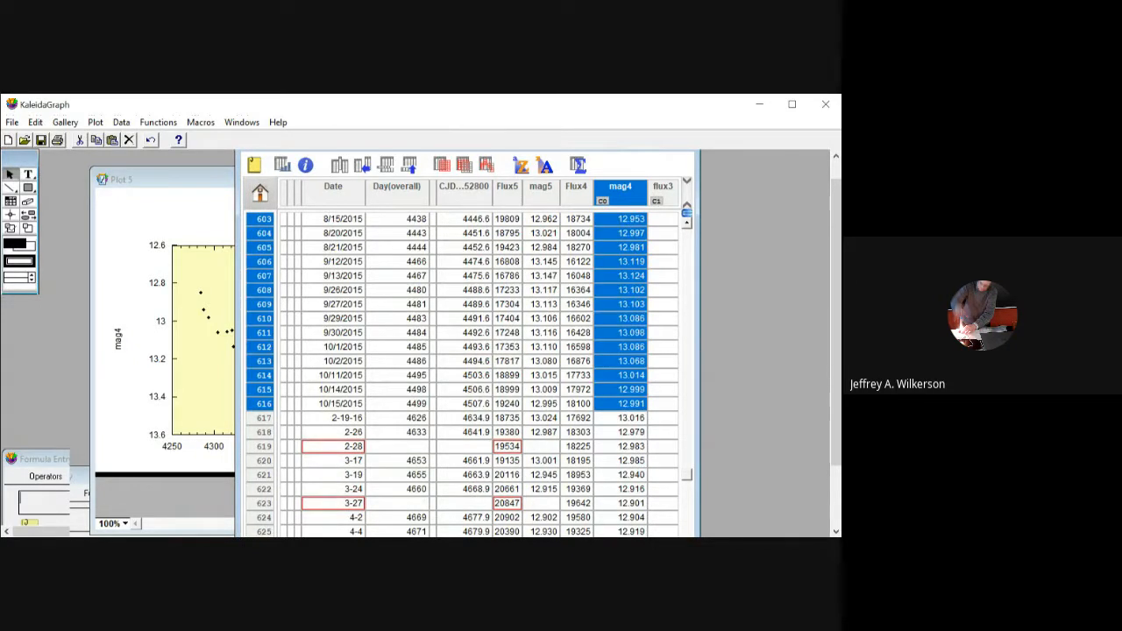
pyautogui.moveTo(229, 142)
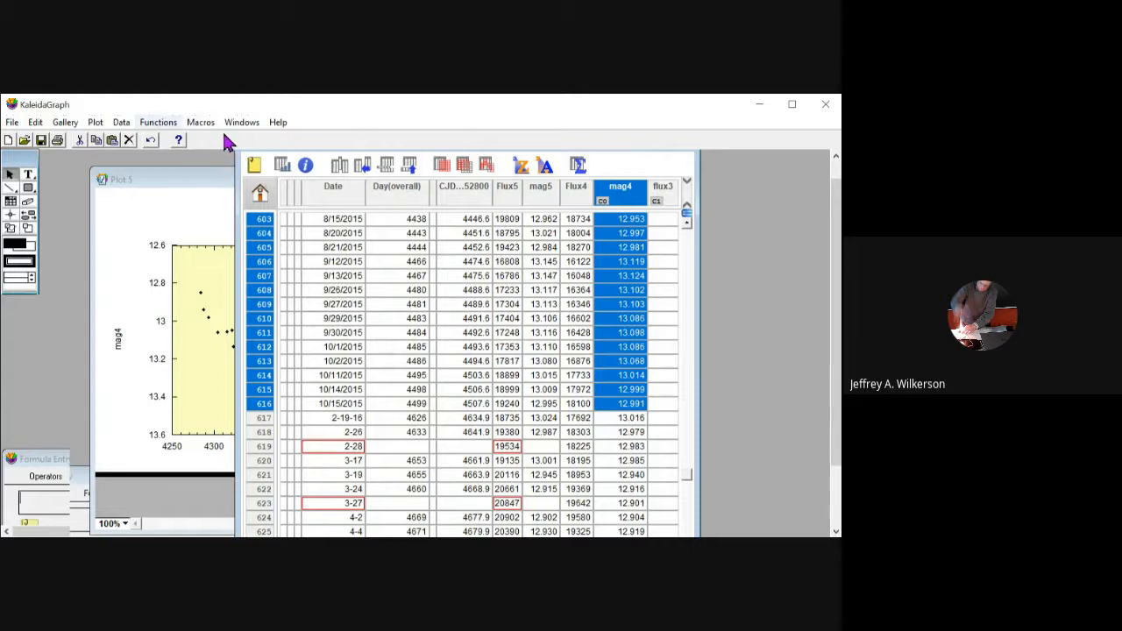
# Compute statistics on the selected mag4 values: 43 points, mean 13.084, median 13.098.
pyautogui.click(158, 122)
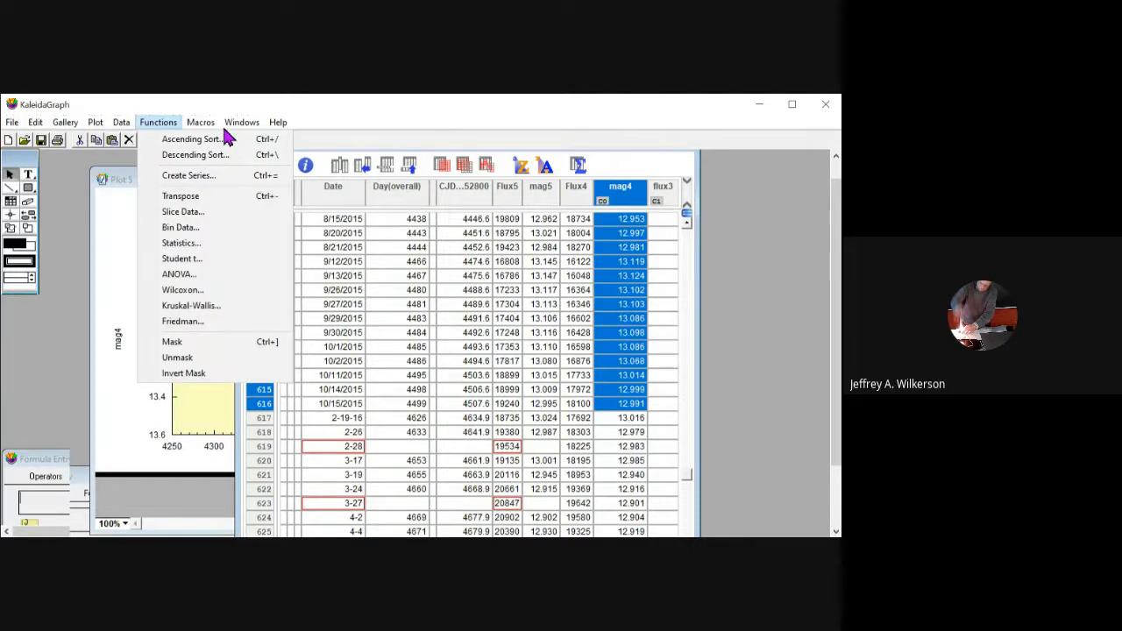
pyautogui.click(121, 122)
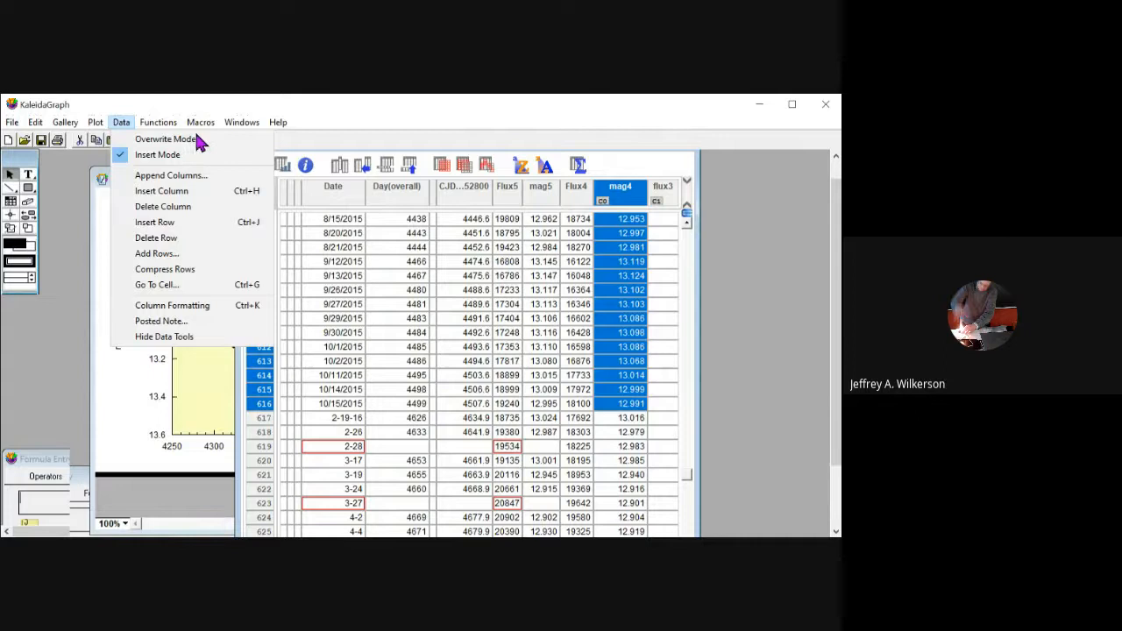
pyautogui.click(158, 122)
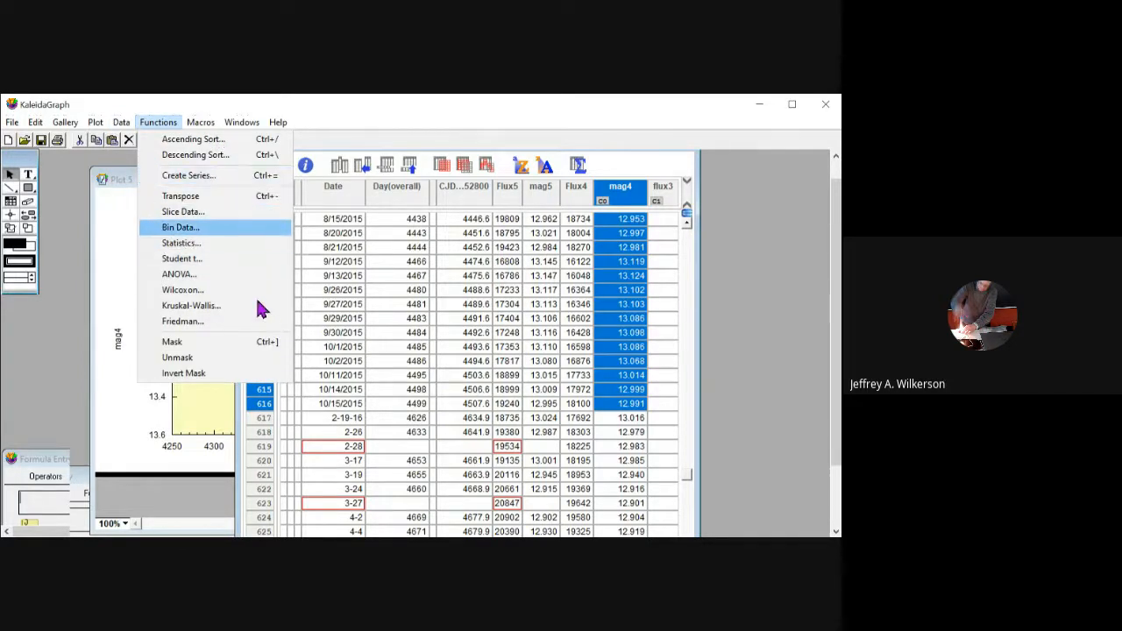
pyautogui.click(181, 243)
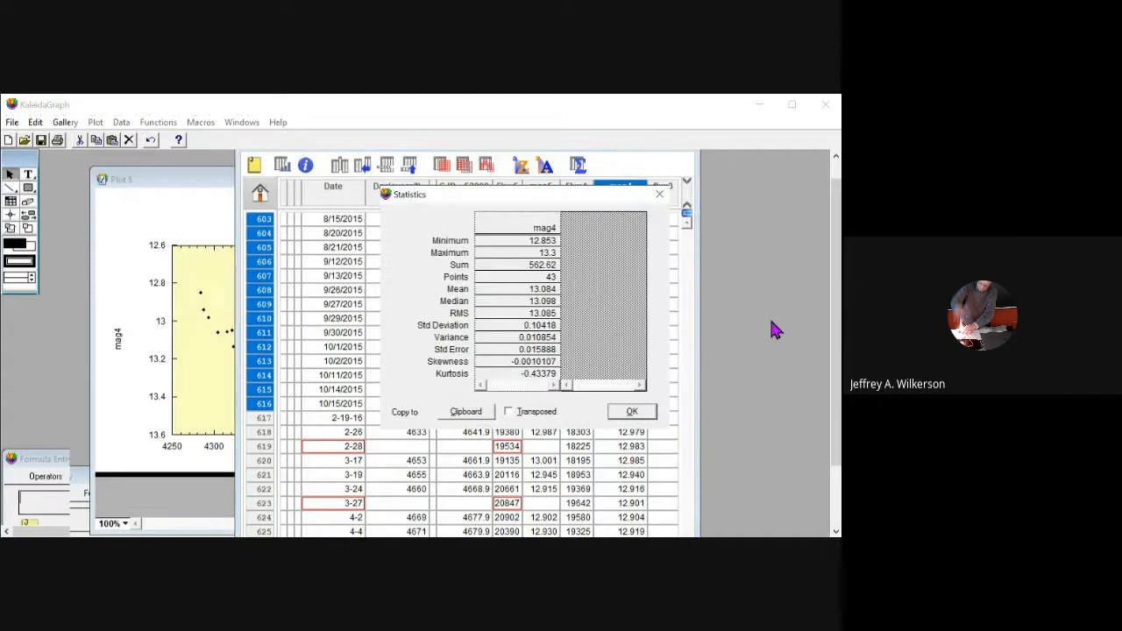
pyautogui.moveTo(836, 442)
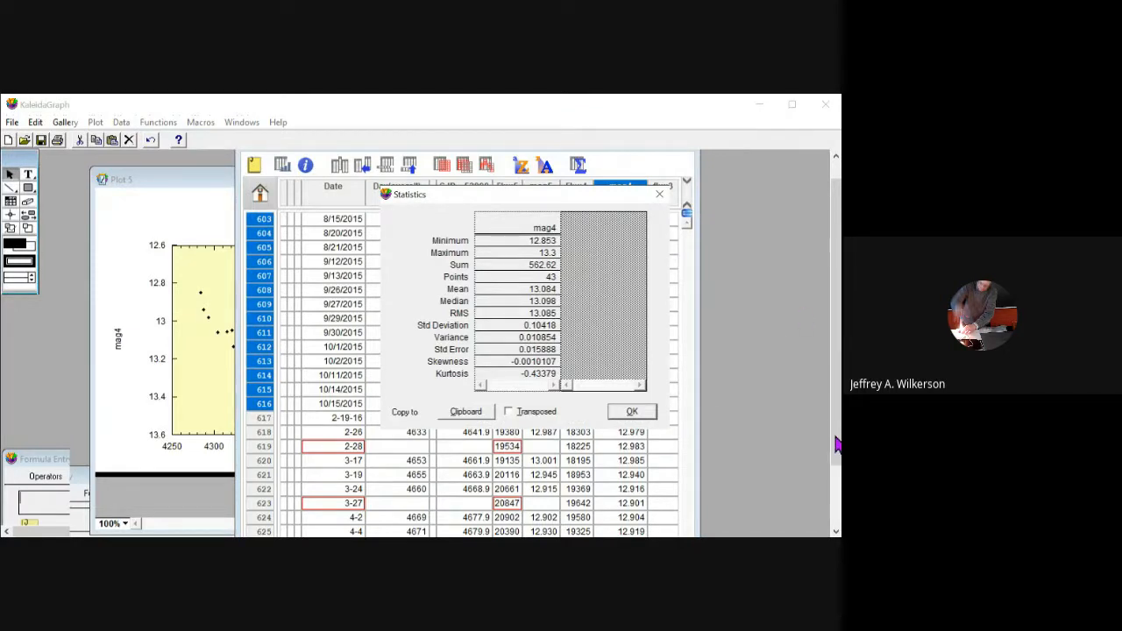
pyautogui.moveTo(822, 377)
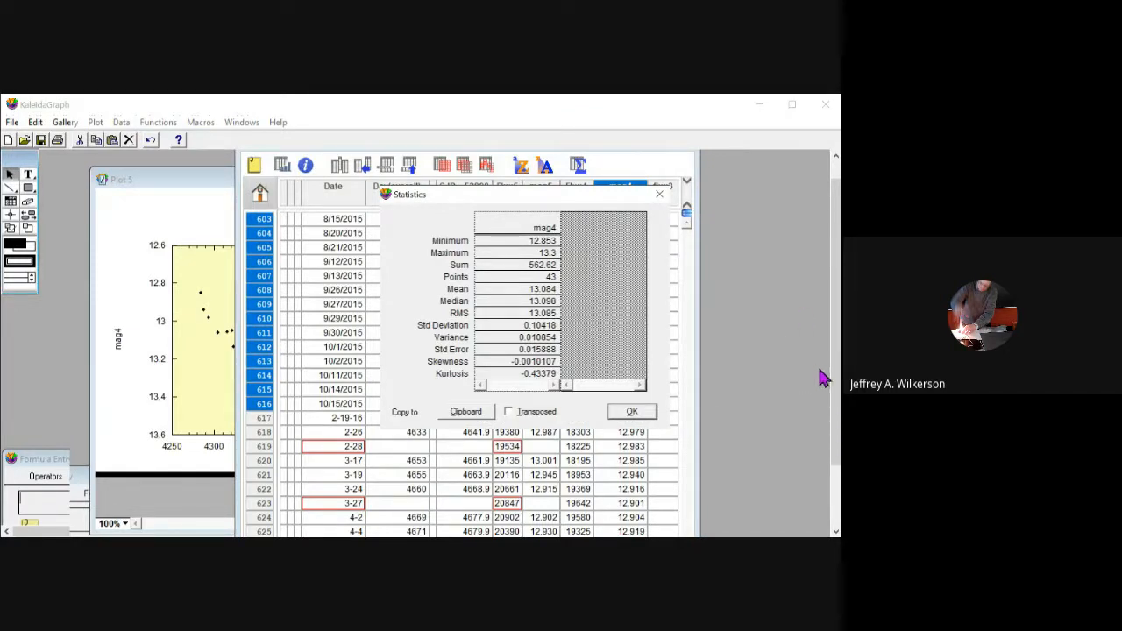
pyautogui.moveTo(801, 416)
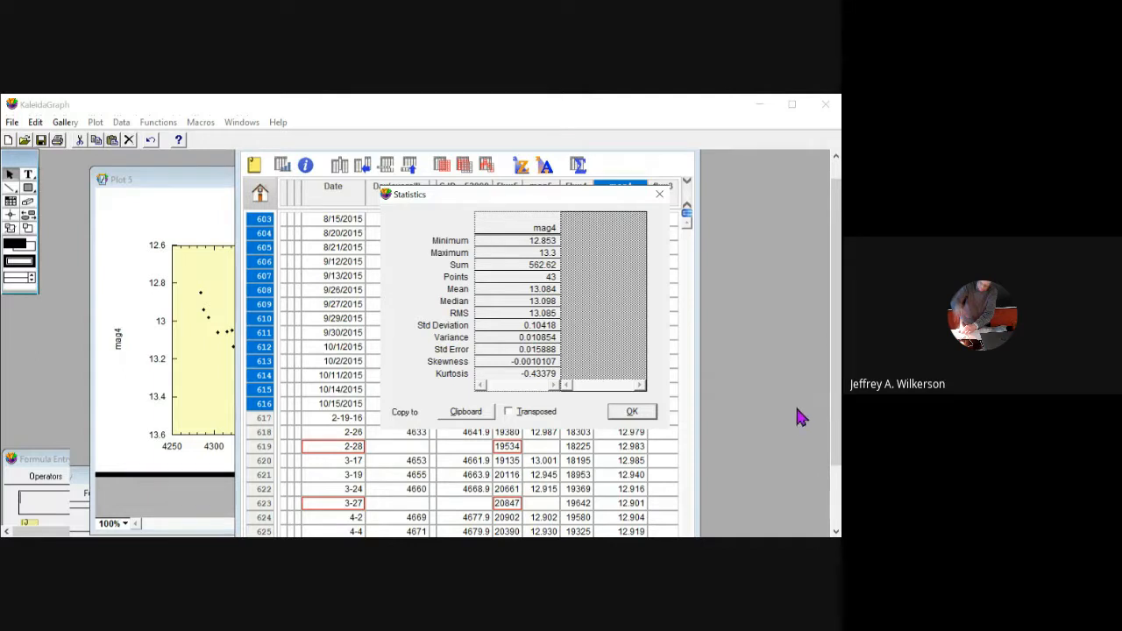
pyautogui.moveTo(826, 451)
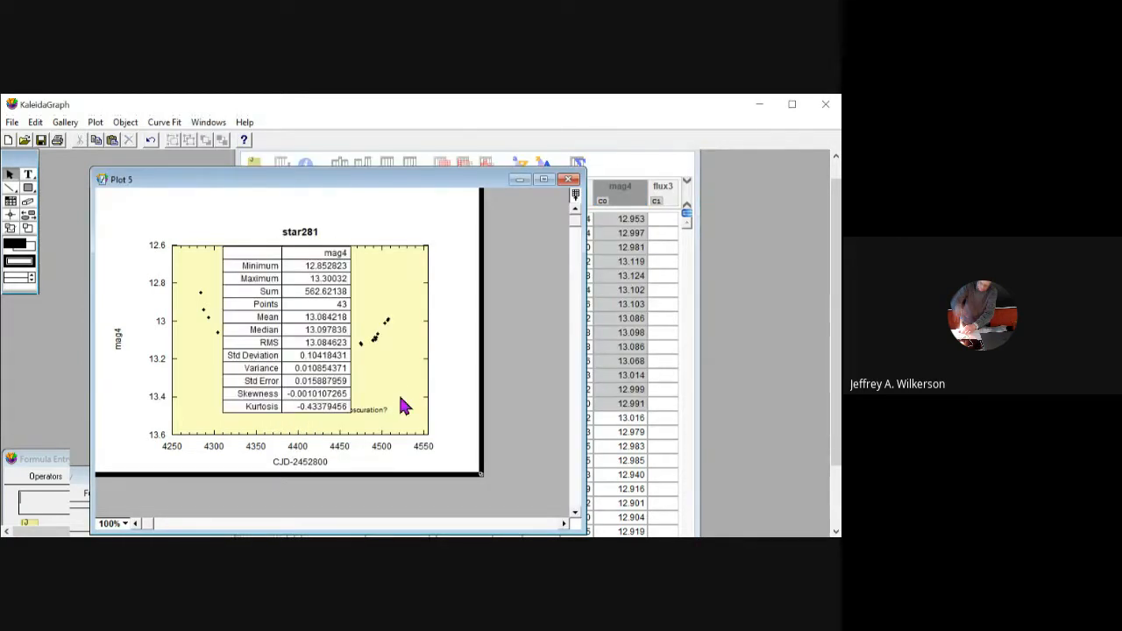
pyautogui.moveTo(438, 428)
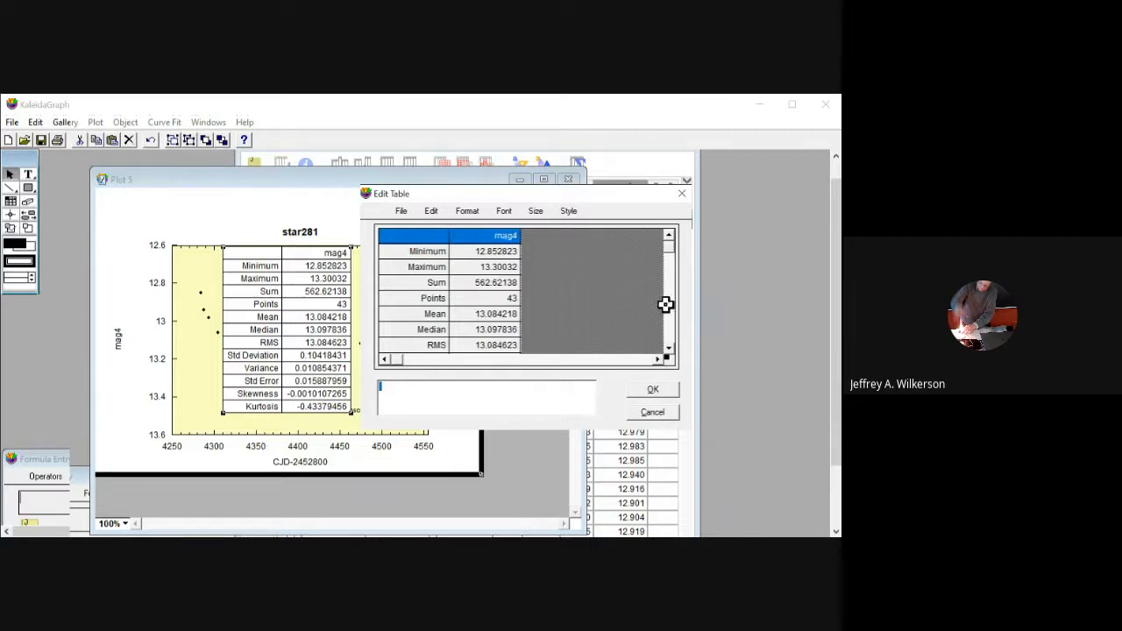
pyautogui.moveTo(753, 329)
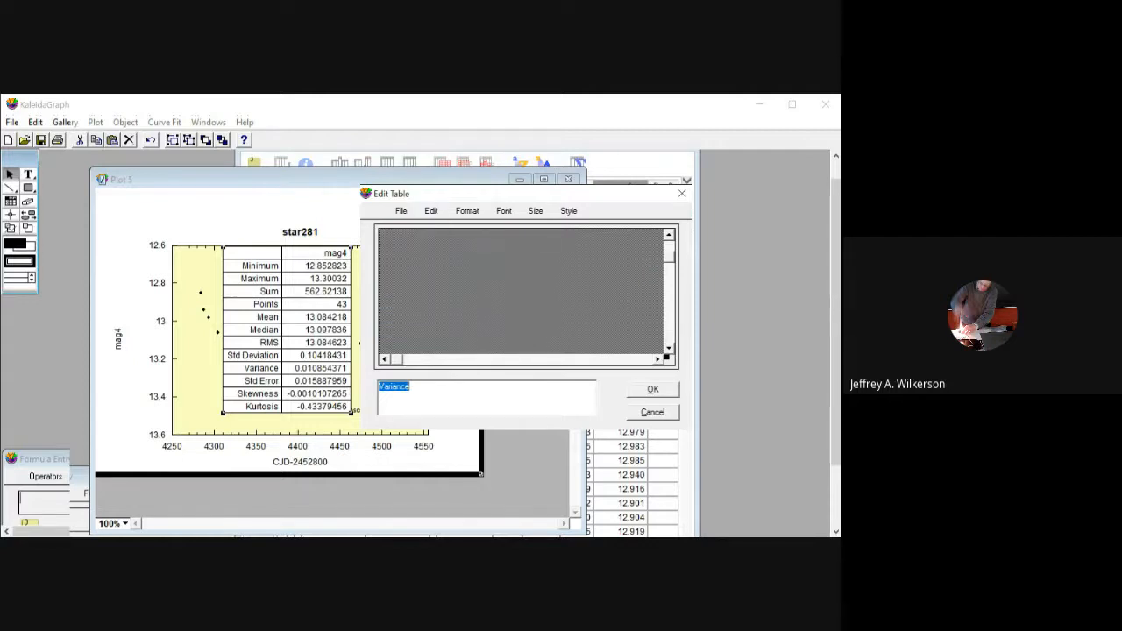
# Delete the Sum, RMS, Variance, Std Error, Skewness and Kurtosis rows from the table.
pyautogui.click(652, 389)
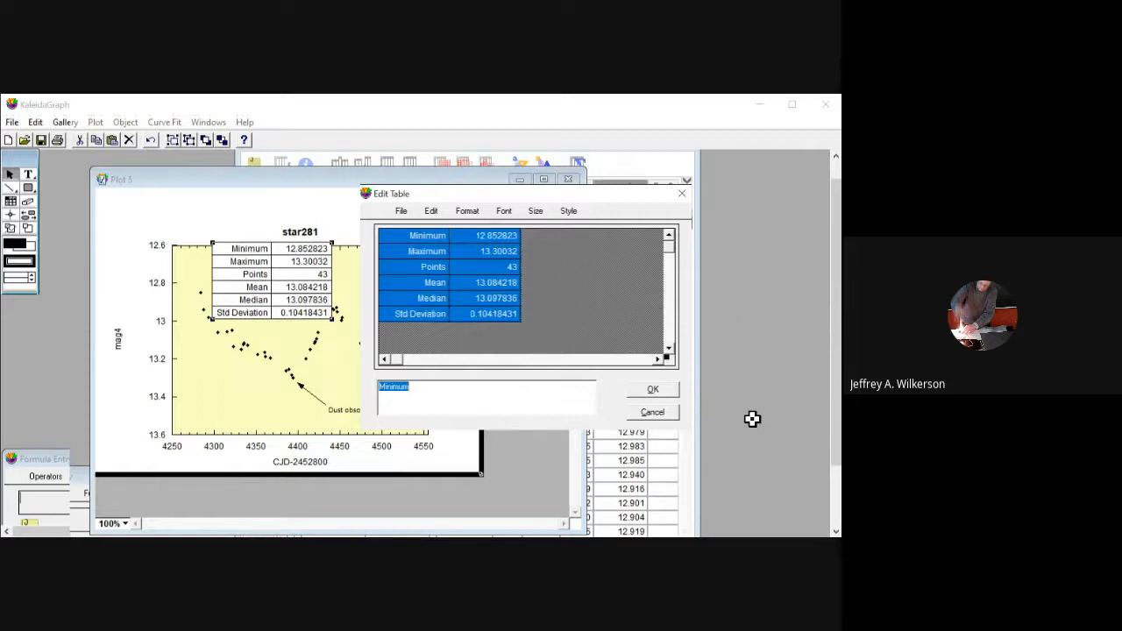
pyautogui.moveTo(671, 379)
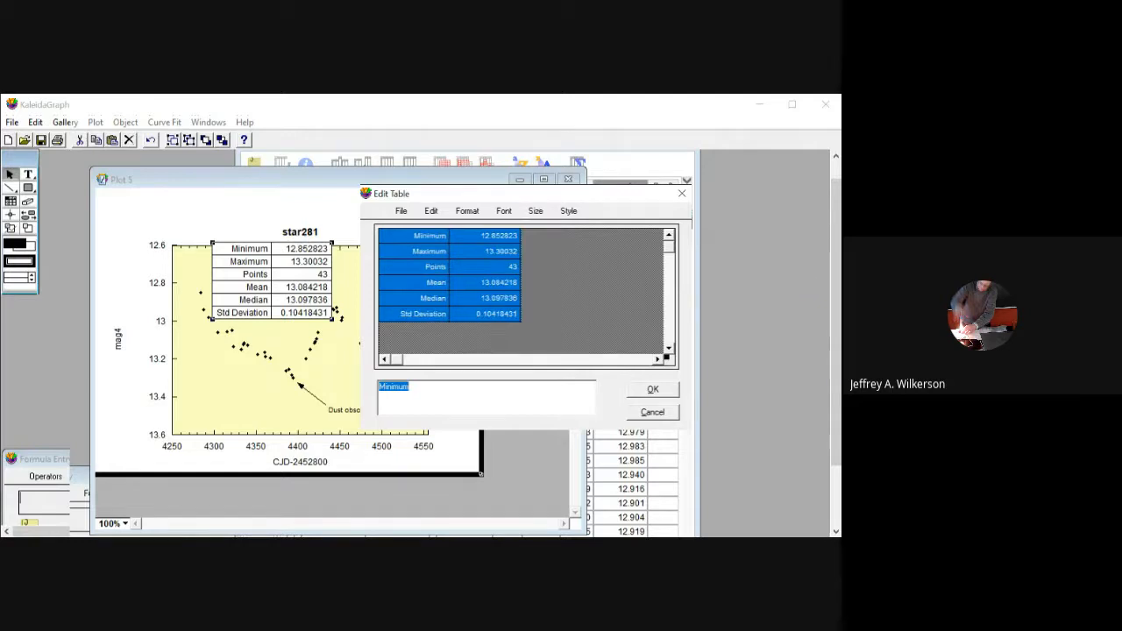
pyautogui.click(652, 389)
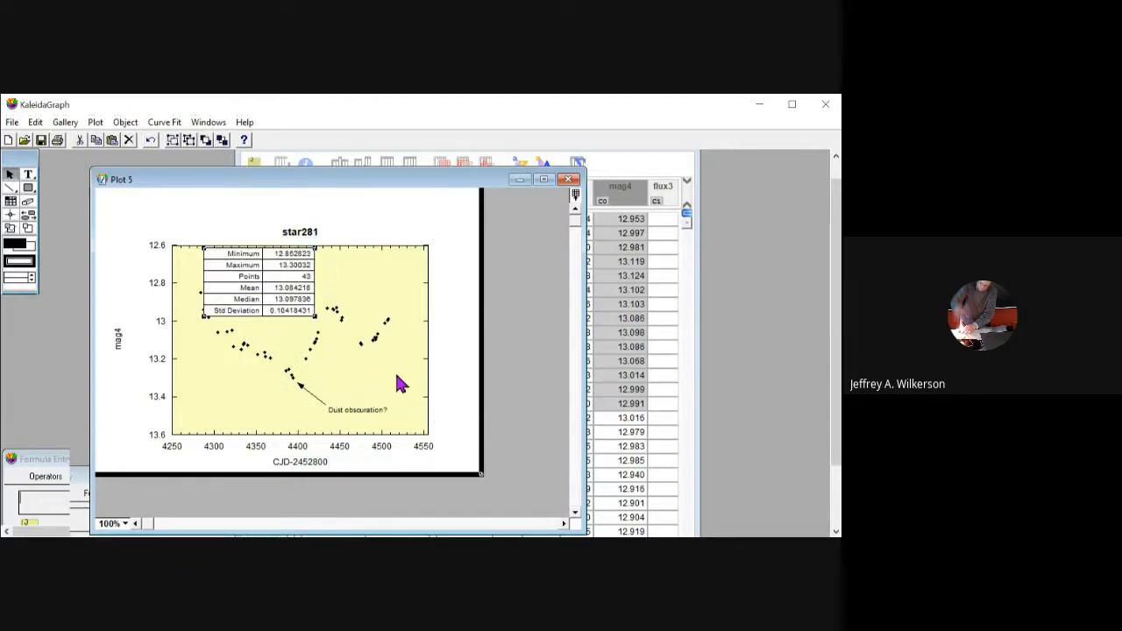
pyautogui.moveTo(443, 289)
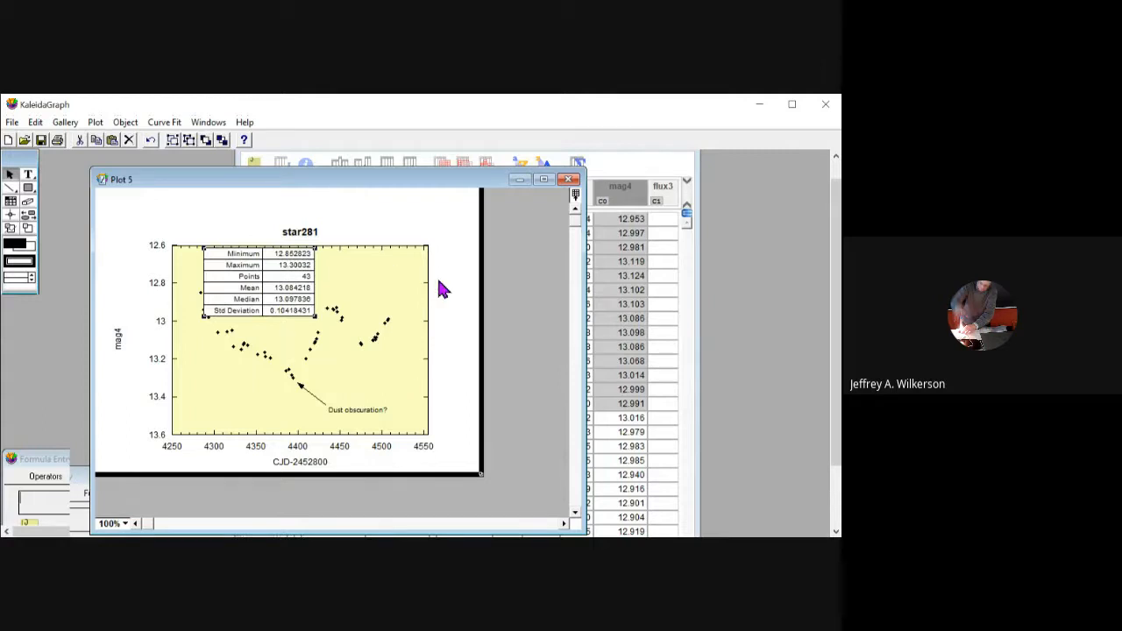
pyautogui.moveTo(223, 393)
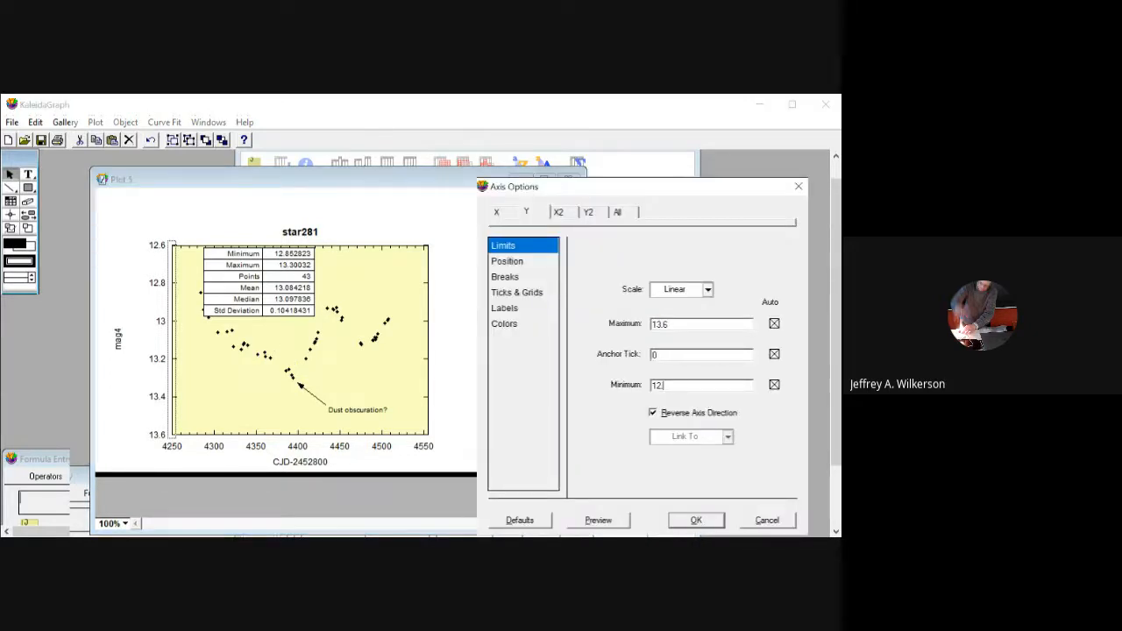
# Set new mag4 axis limits ending at 13.5, dismissing the Ymin error.
pyautogui.click(695, 520)
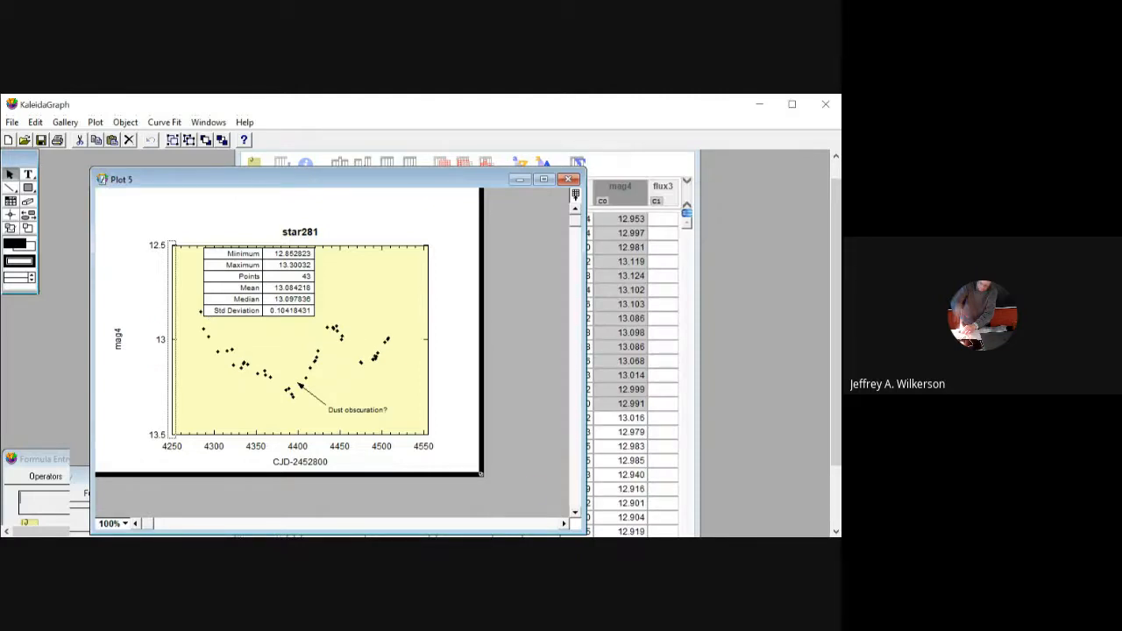
pyautogui.moveTo(300, 415)
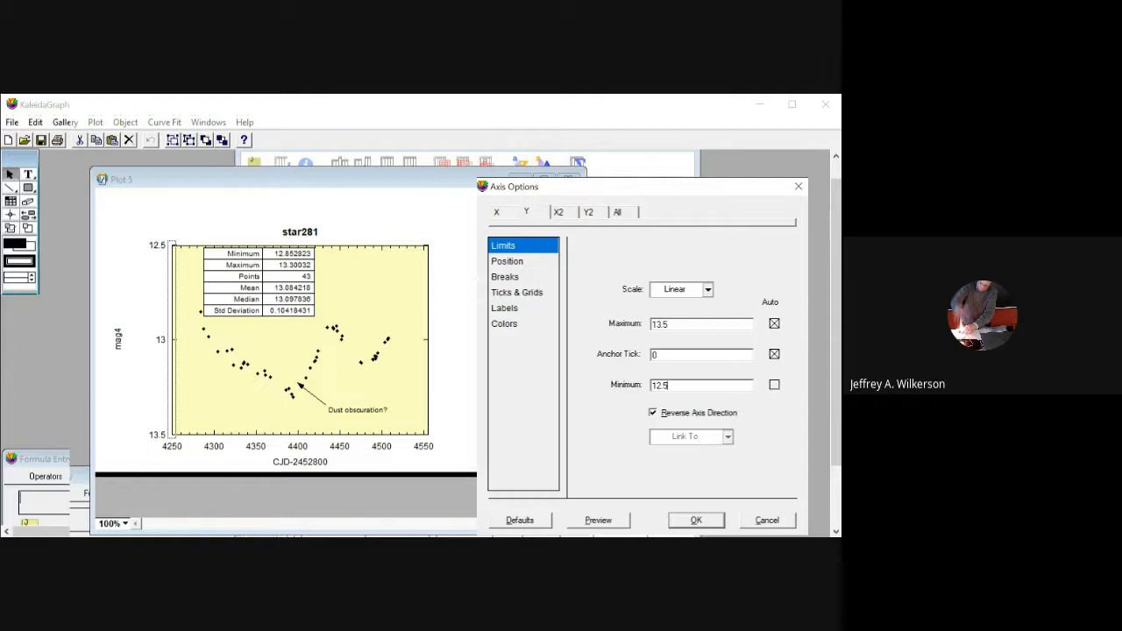
pyautogui.click(696, 520)
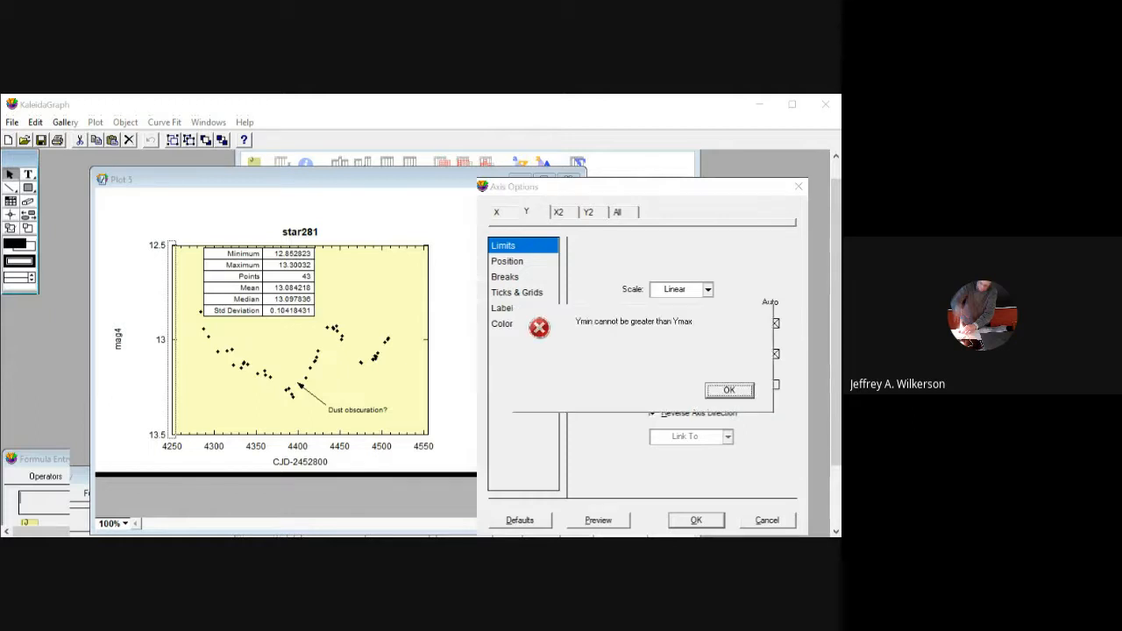
pyautogui.click(728, 389)
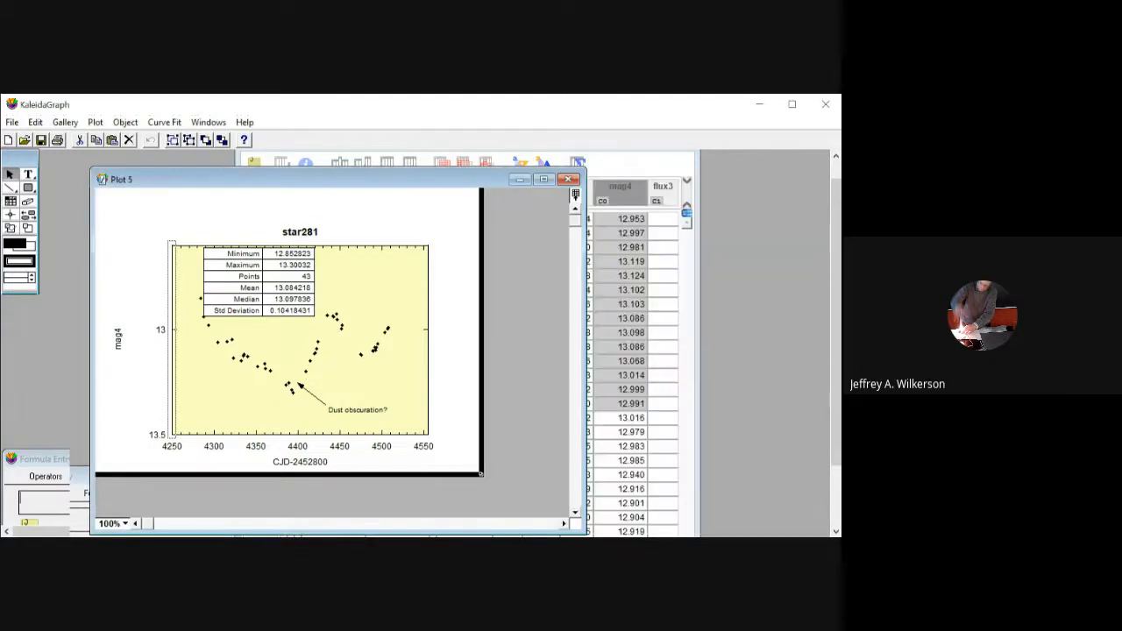
pyautogui.moveTo(493, 532)
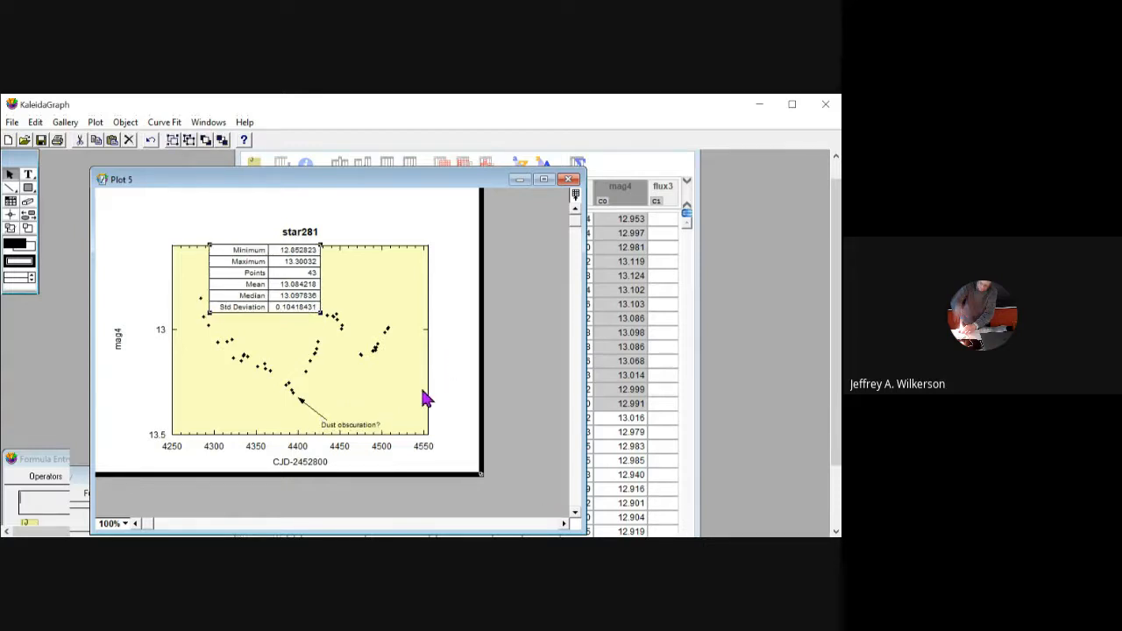
# Round the table's Maximum to 13.300 and delete the empty table columns.
pyautogui.doubleClick(267, 273)
pyautogui.write('12.9')
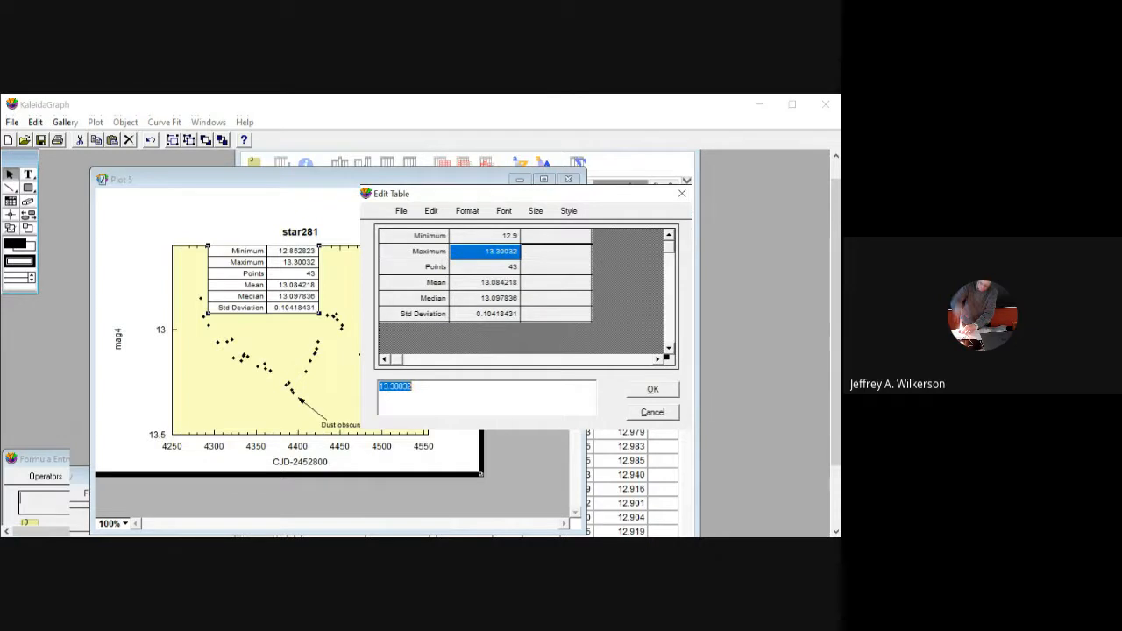
pyautogui.write('13.300')
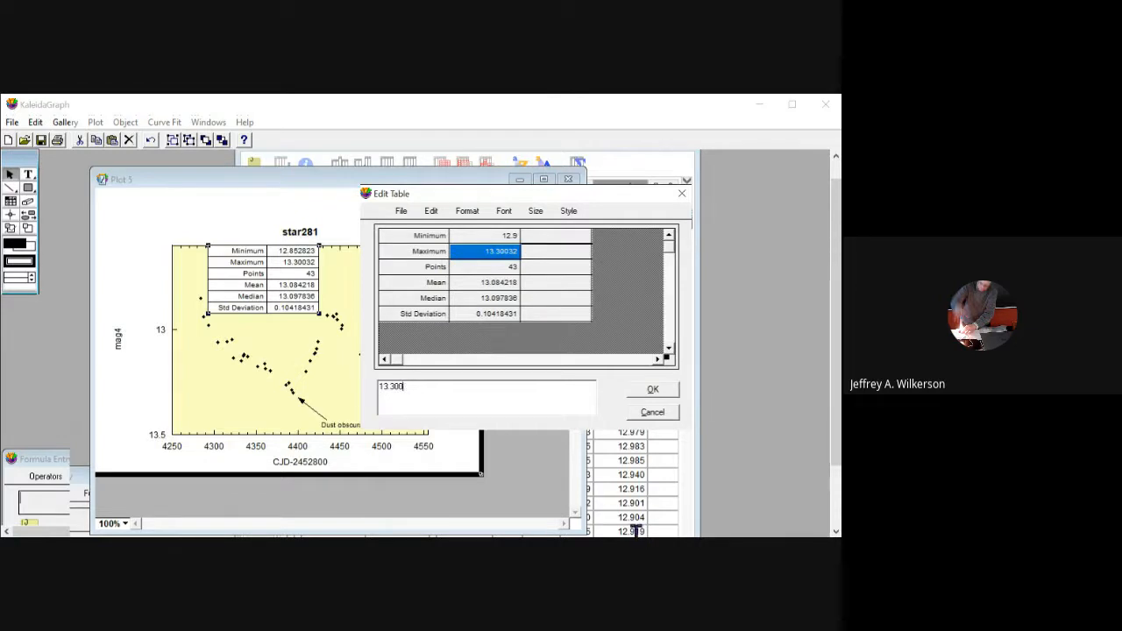
pyautogui.press('BackSpace')
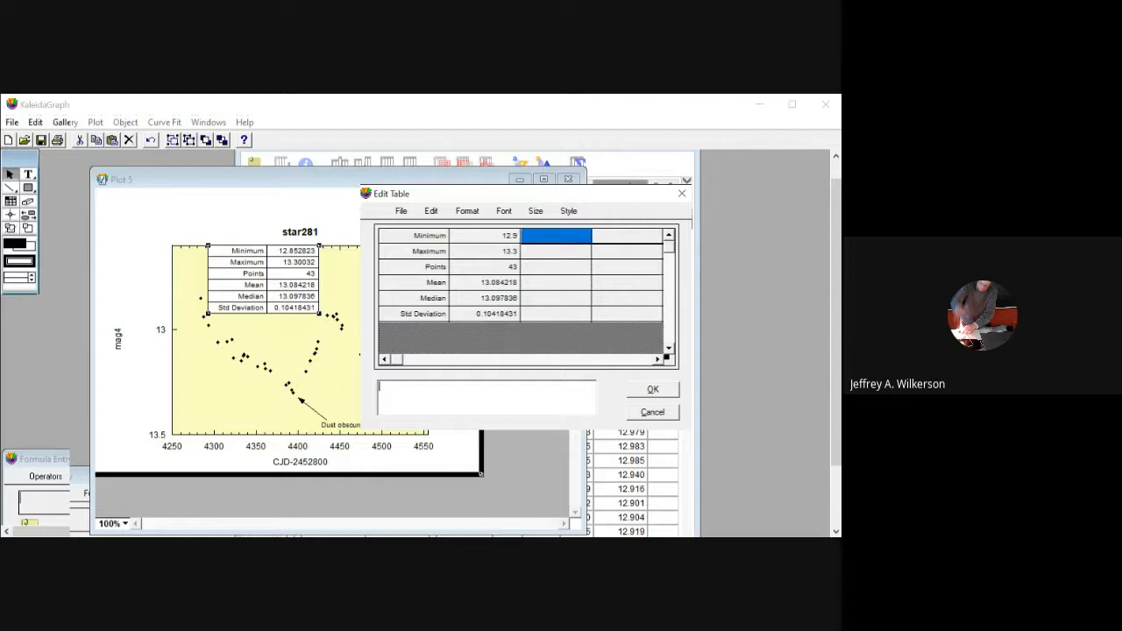
pyautogui.click(557, 282)
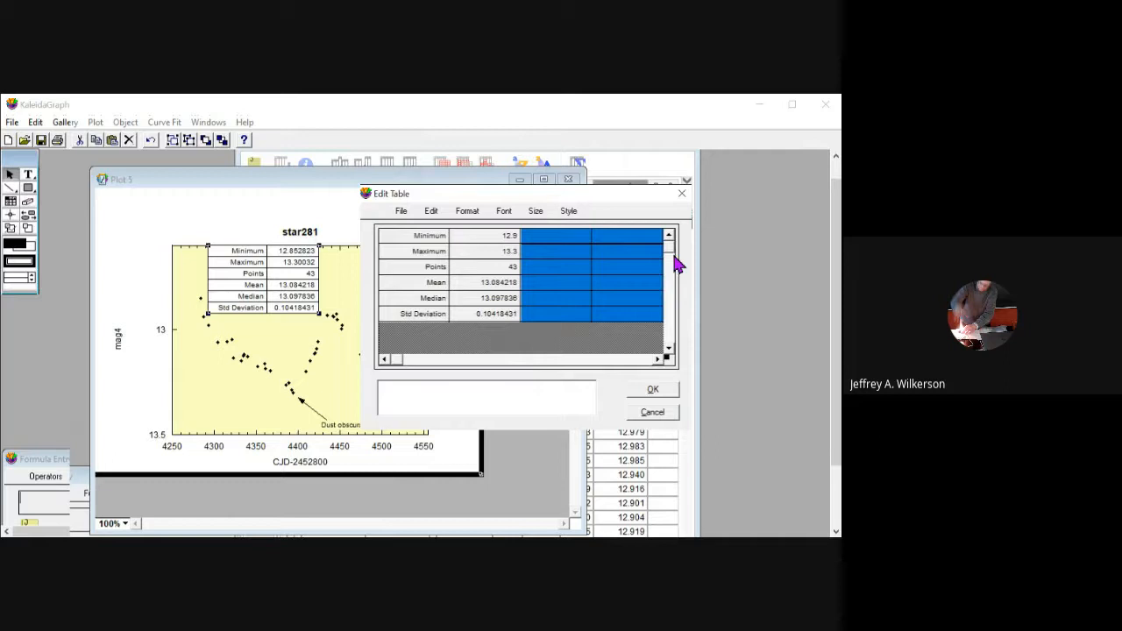
pyautogui.click(430, 210)
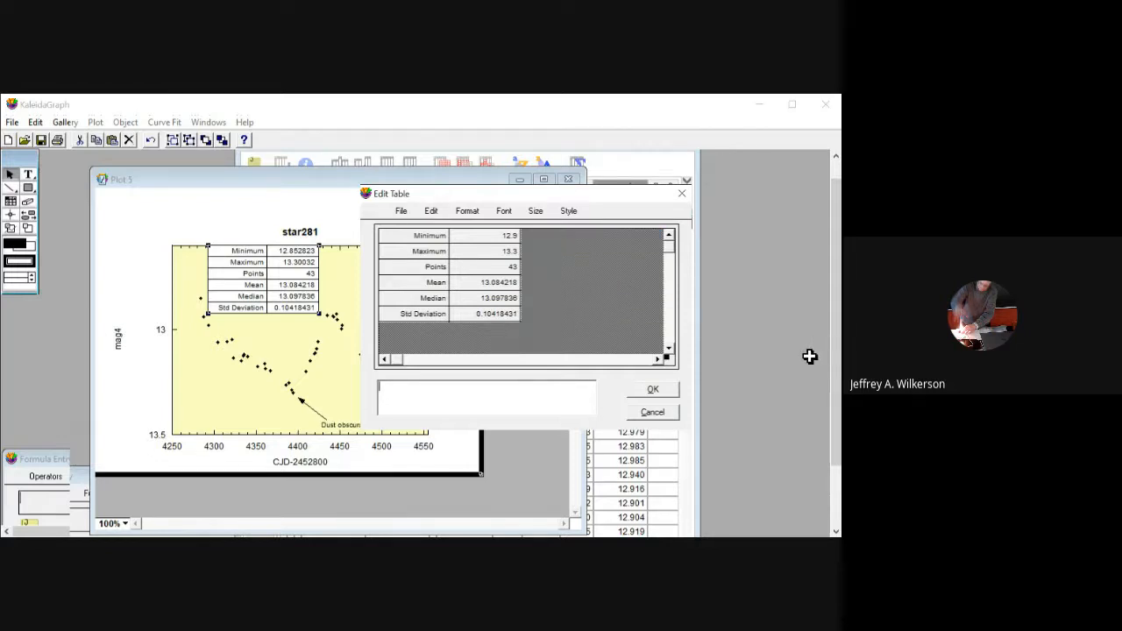
pyautogui.click(556, 283)
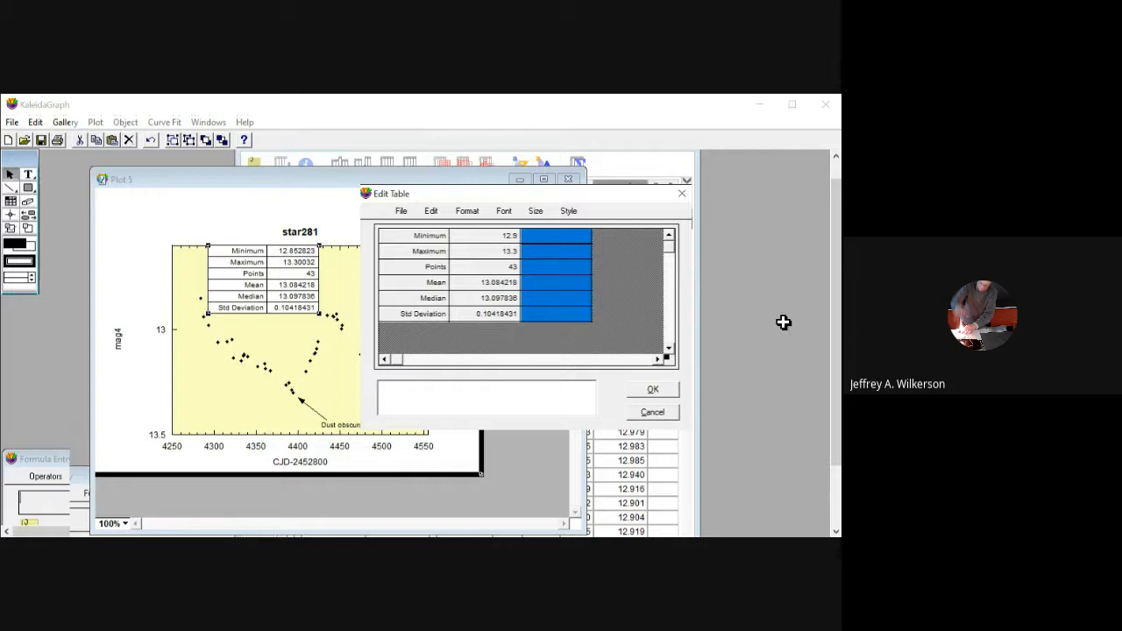
pyautogui.moveTo(644, 279)
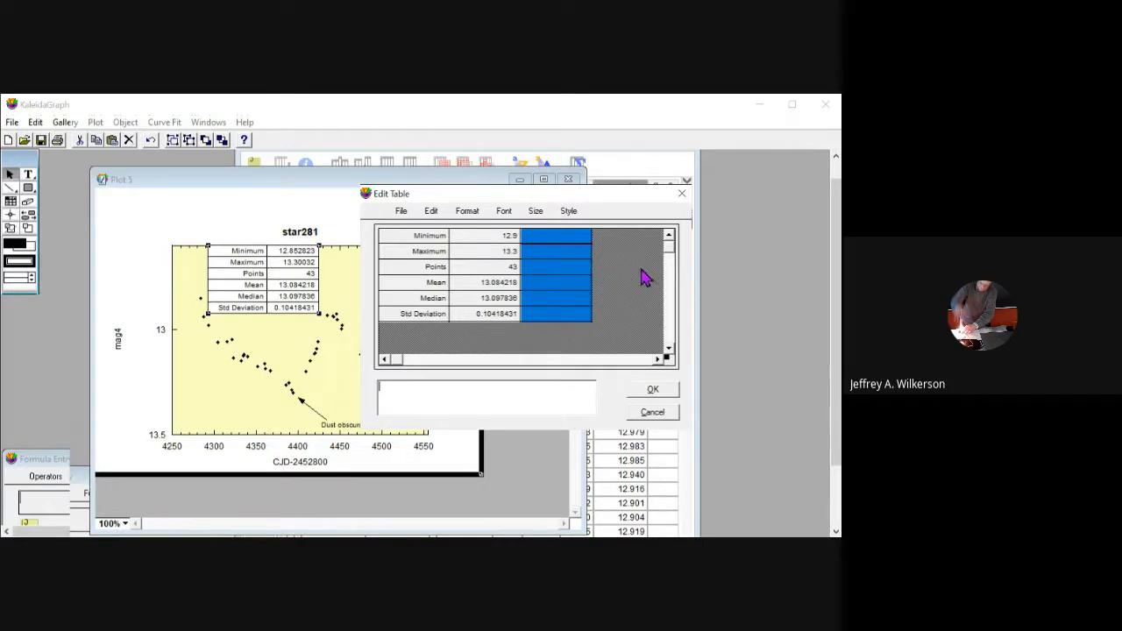
pyautogui.click(430, 210)
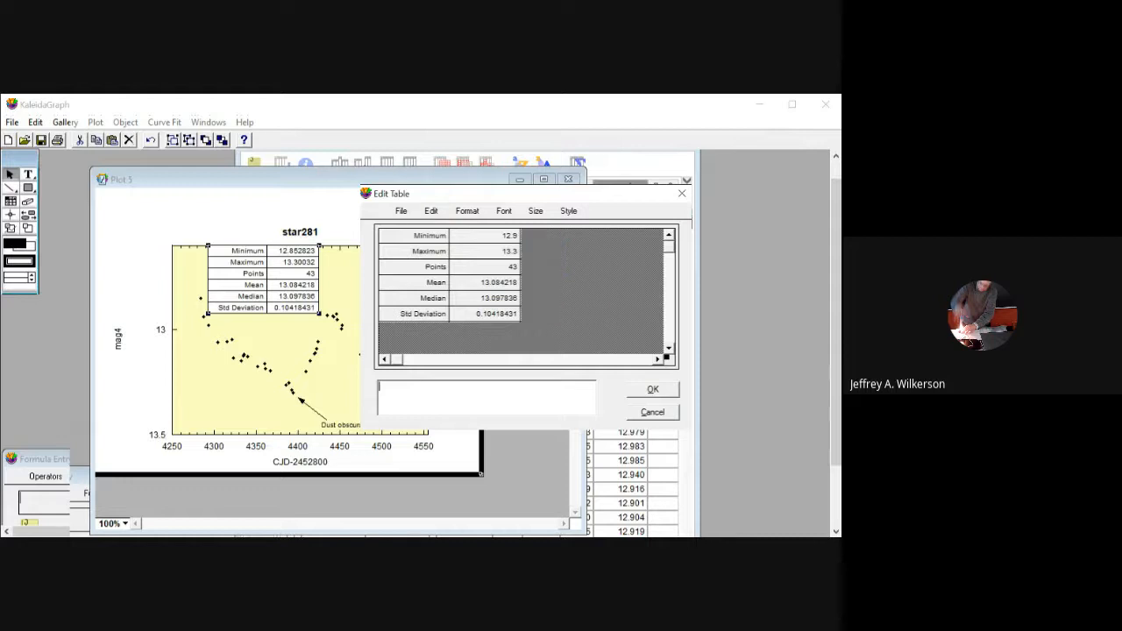
# Round the Mean and Median to 13.1, apply the table, and shift the plot window right.
pyautogui.click(491, 282)
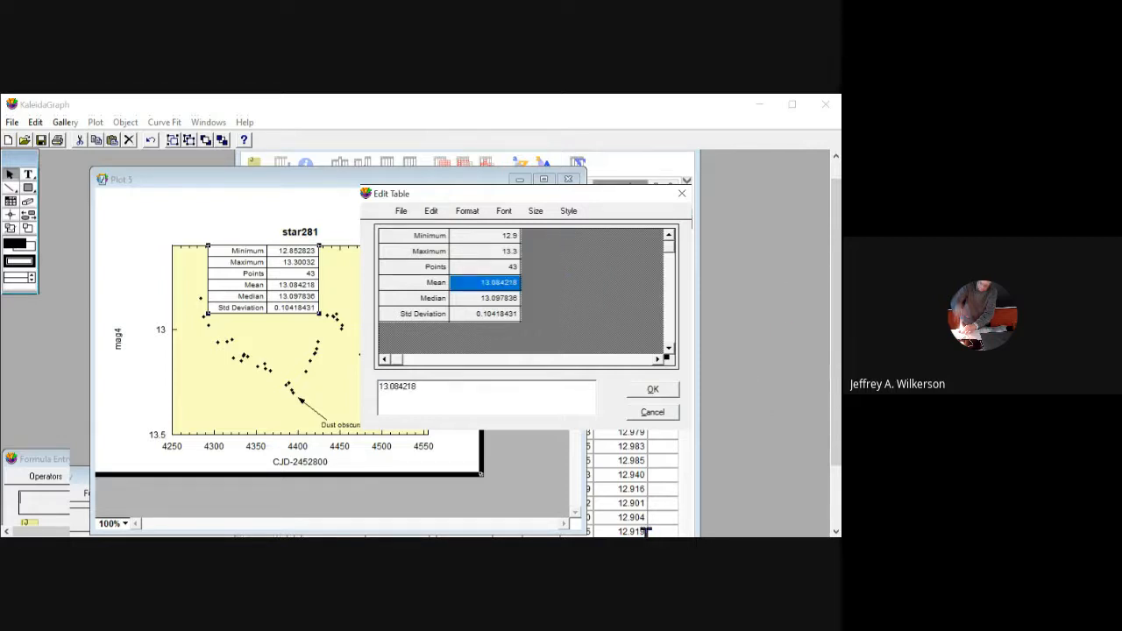
pyautogui.write('13.1')
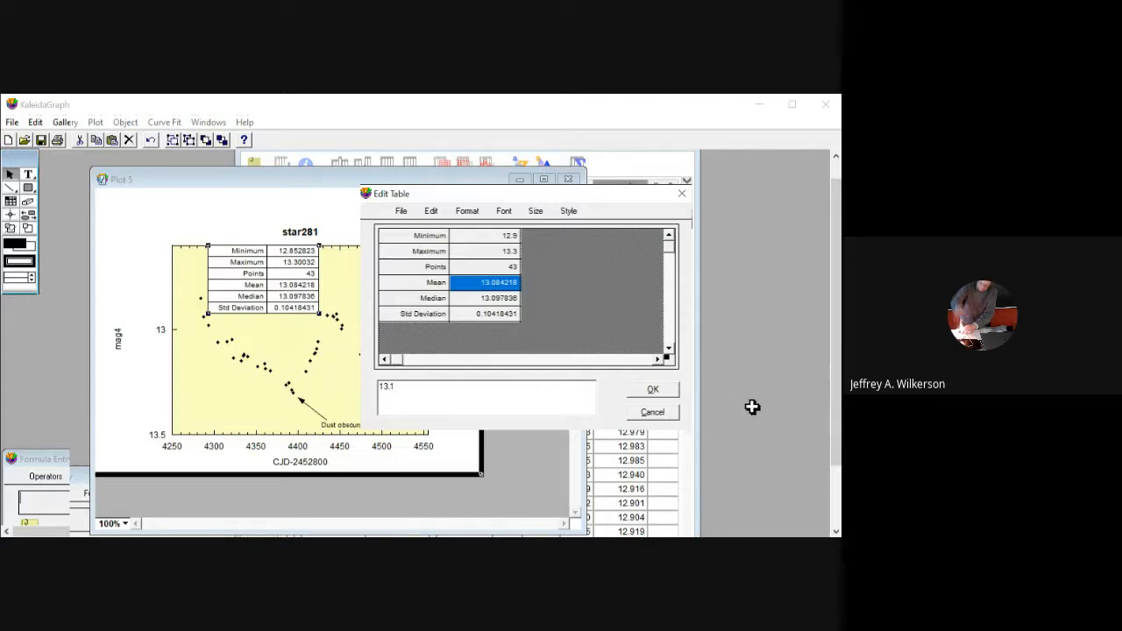
pyautogui.click(487, 298)
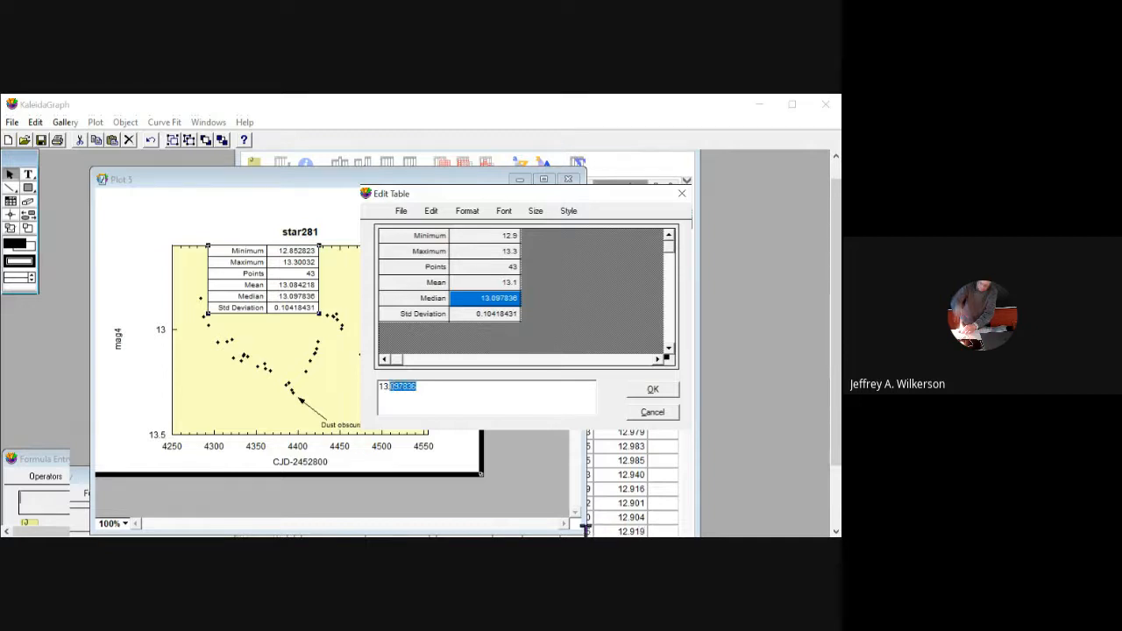
pyautogui.write('13.1')
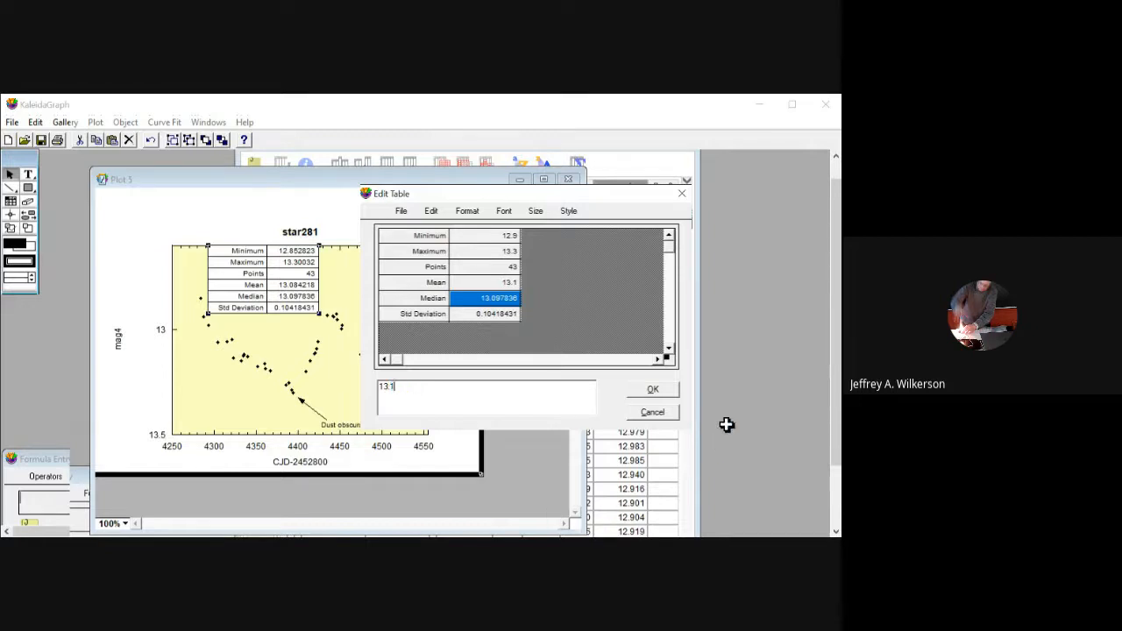
pyautogui.click(494, 314)
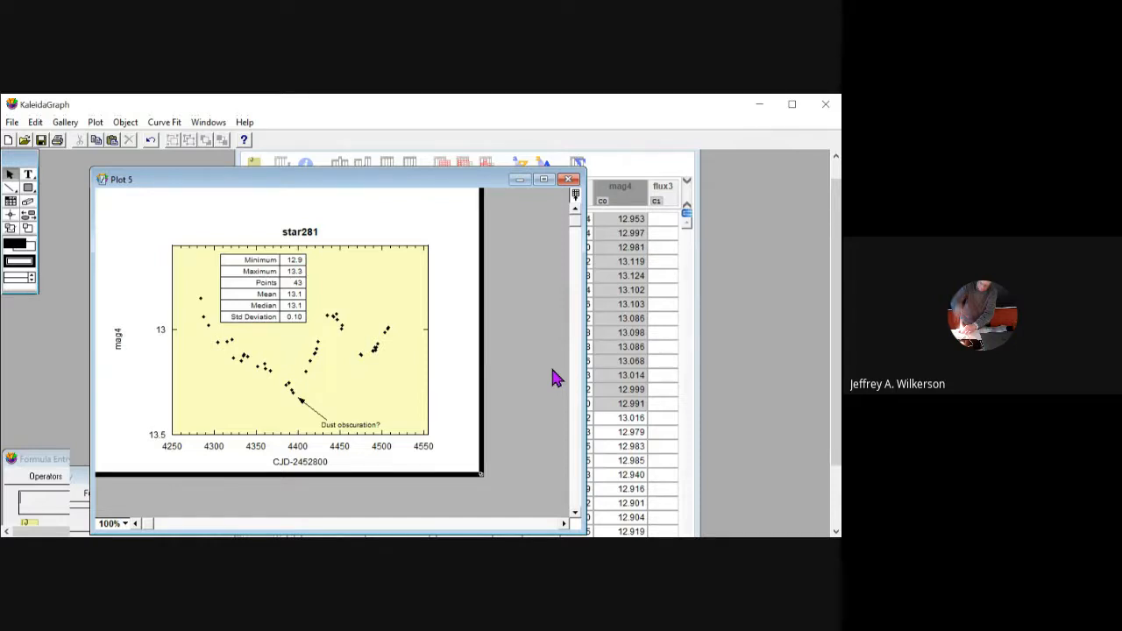
pyautogui.moveTo(359, 469)
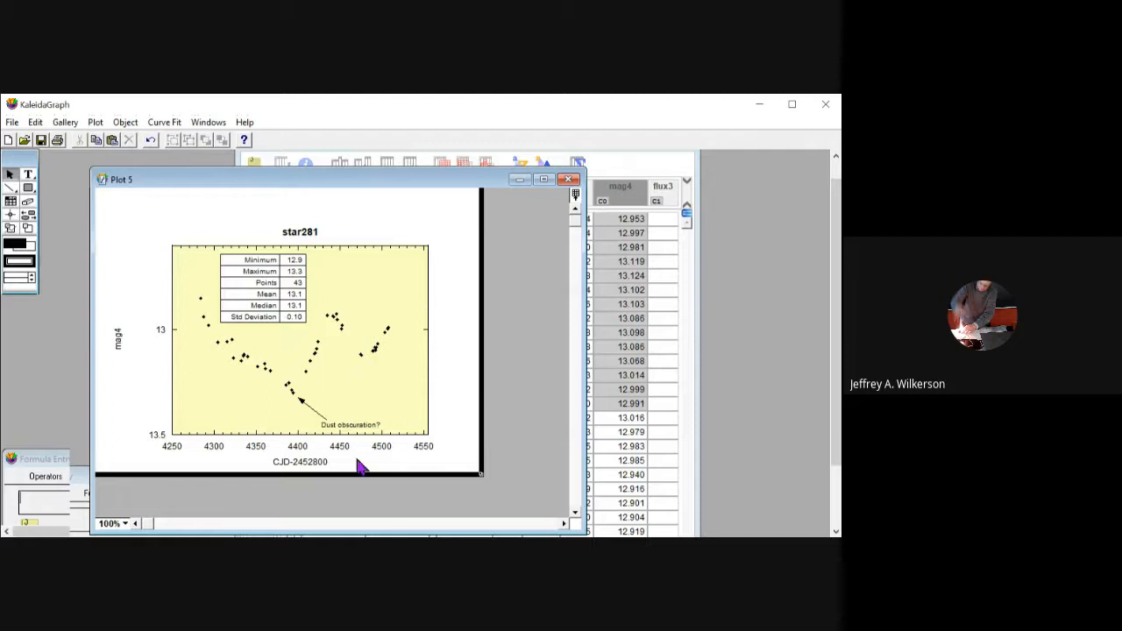
pyautogui.moveTo(361, 514)
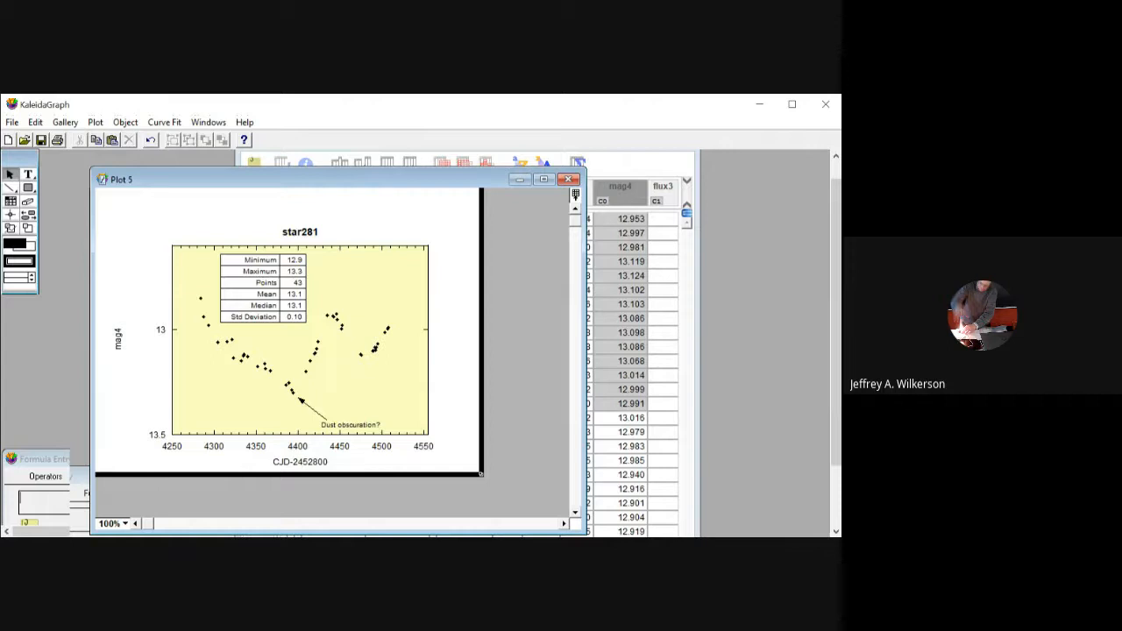
pyautogui.moveTo(554, 517)
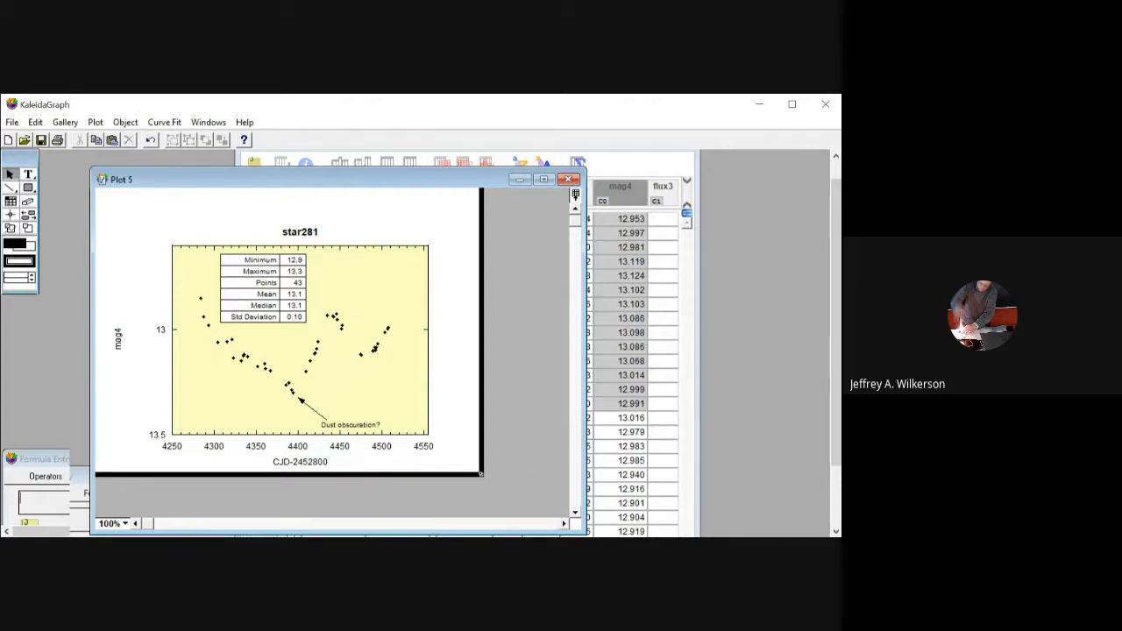
pyautogui.moveTo(289, 179); pyautogui.dragTo(412, 158)
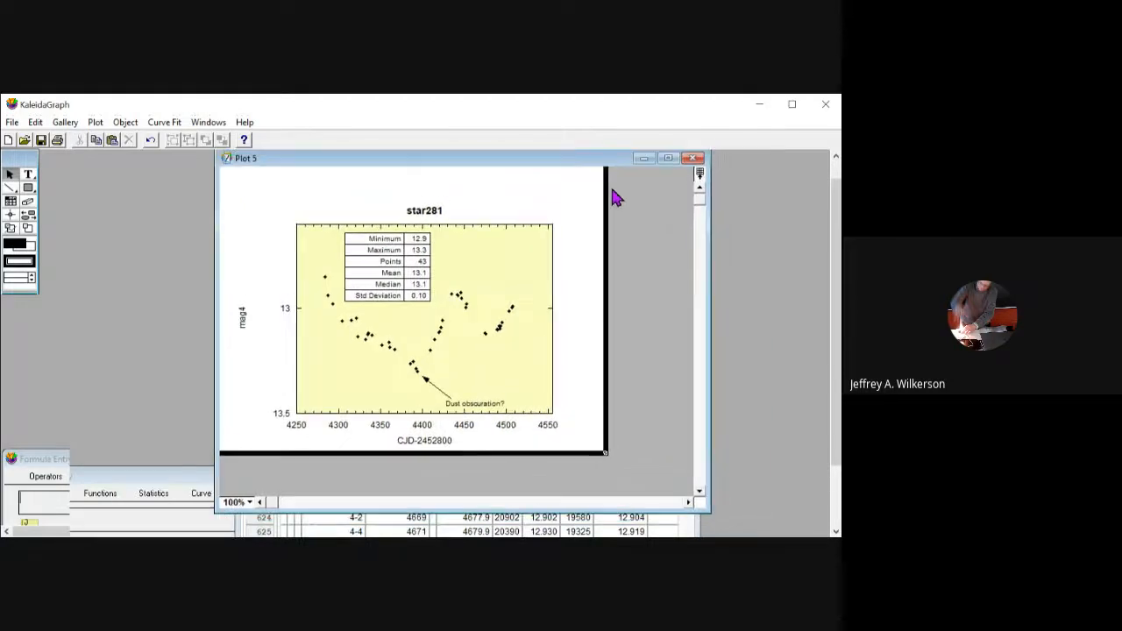
pyautogui.moveTo(533, 193)
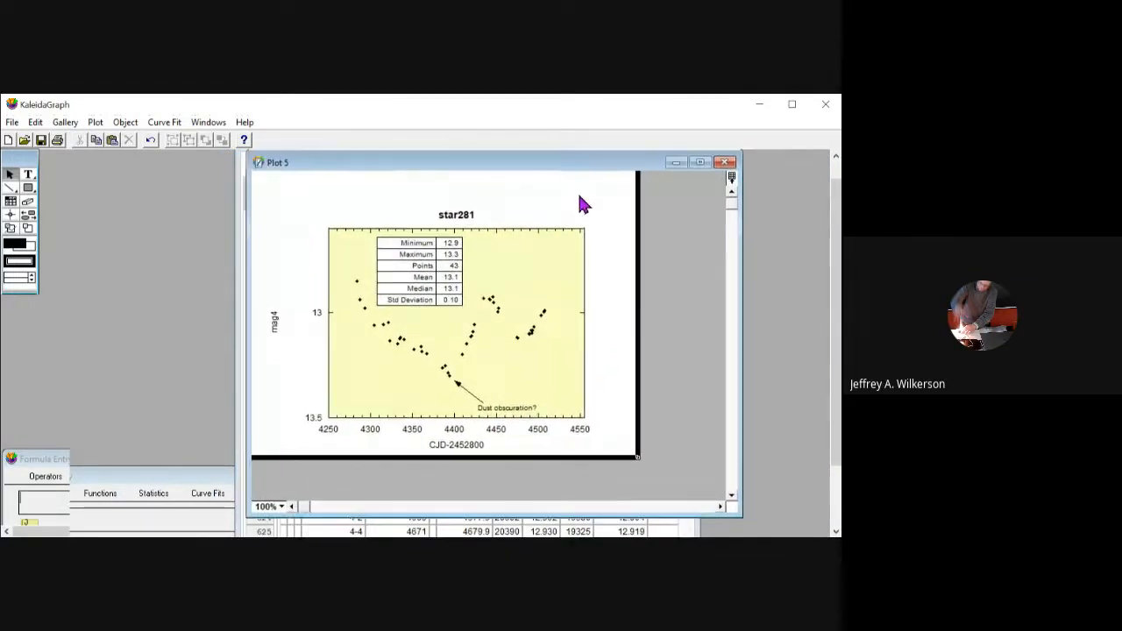
pyautogui.moveTo(679, 460)
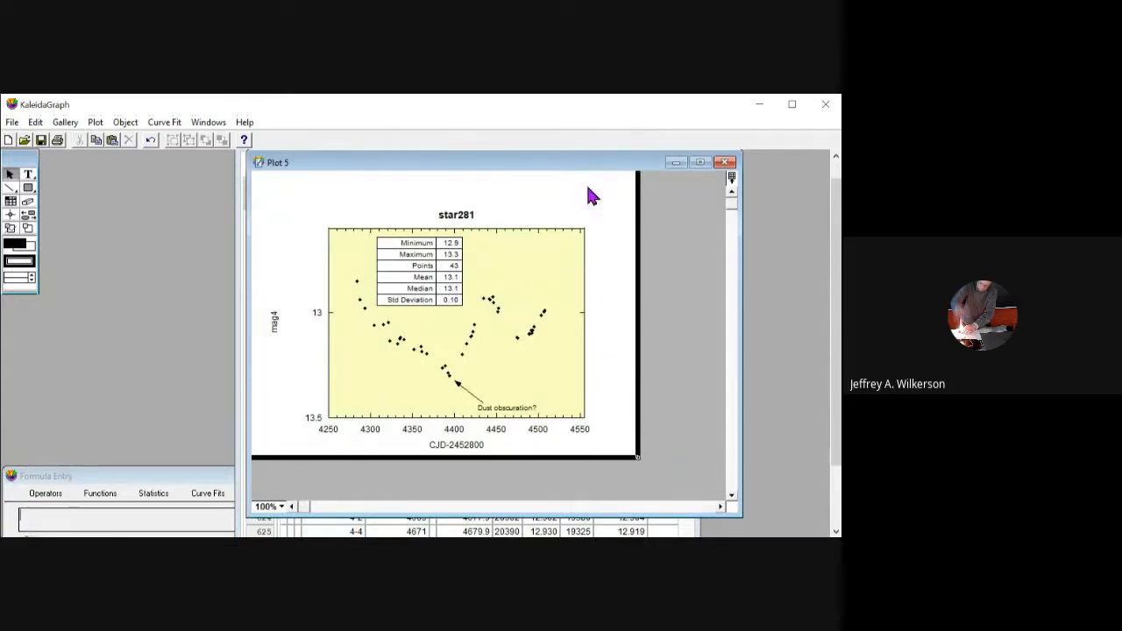
pyautogui.moveTo(608, 389)
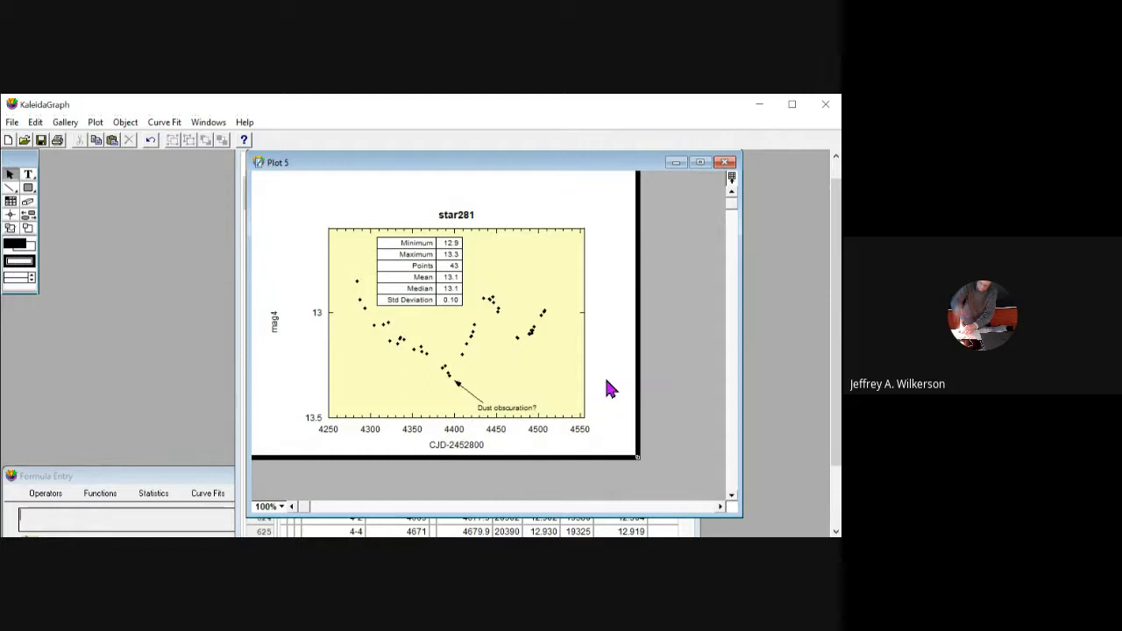
pyautogui.moveTo(118, 257)
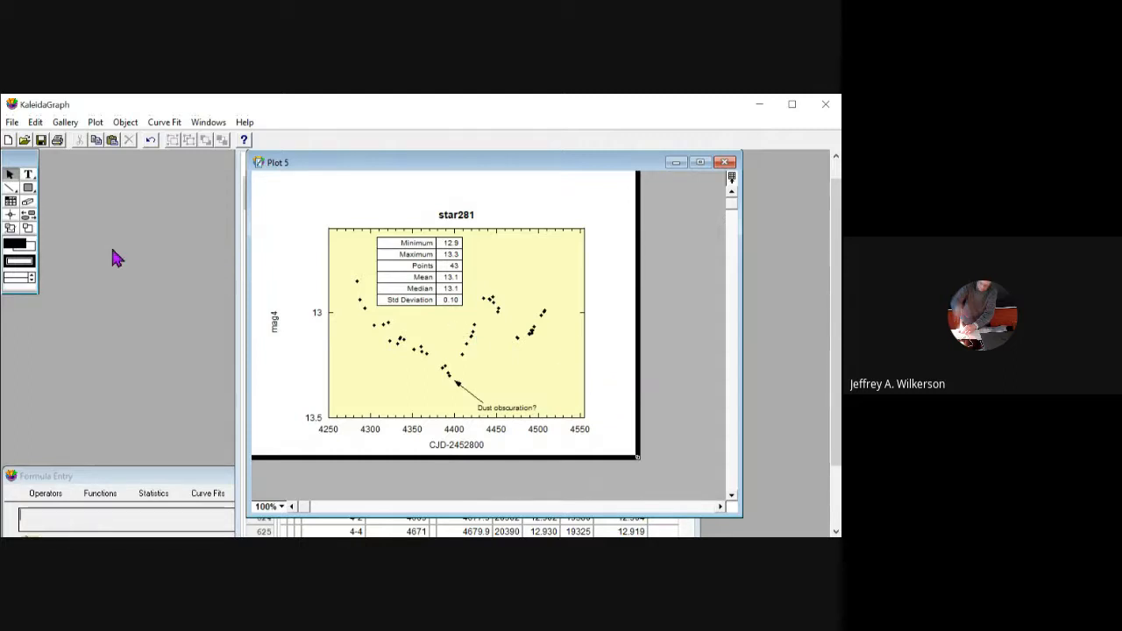
pyautogui.moveTo(106, 406)
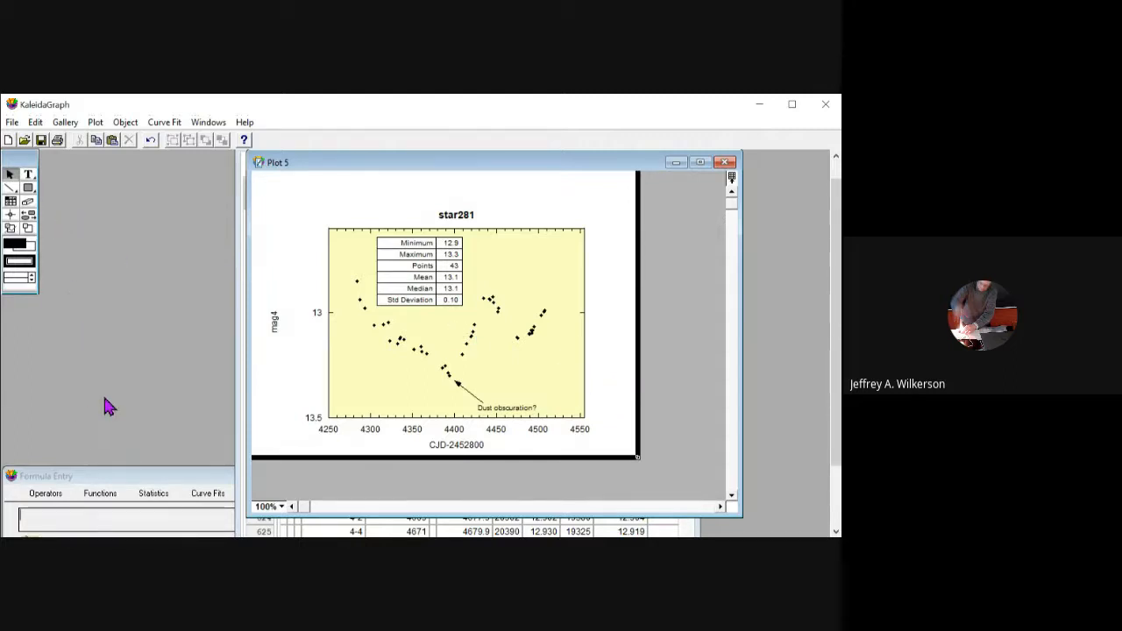
pyautogui.moveTo(666, 387)
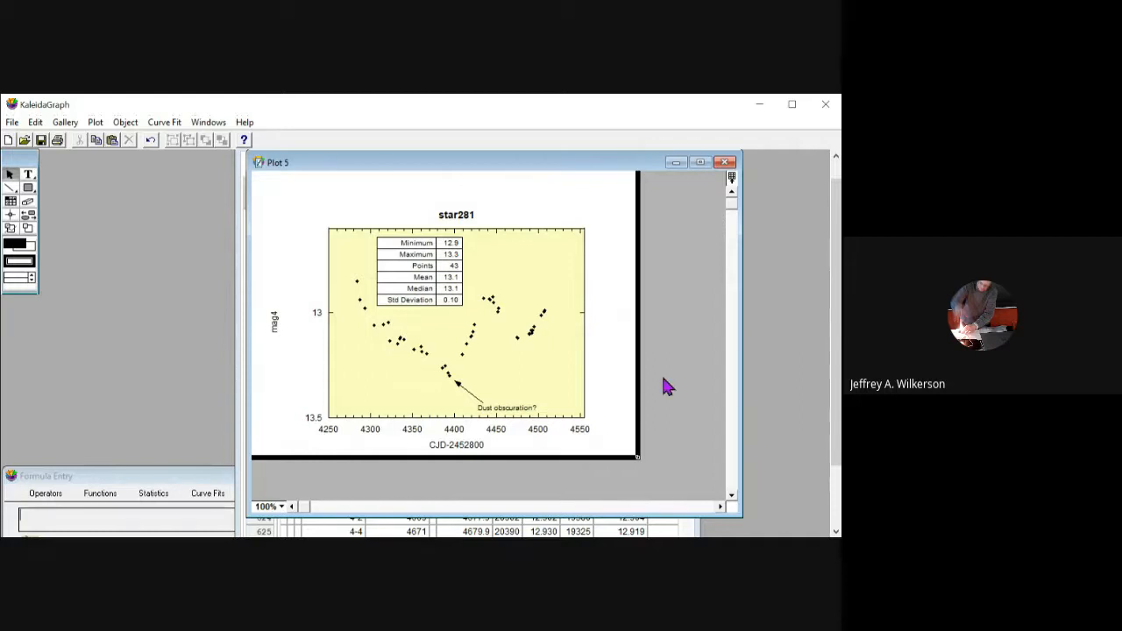
pyautogui.moveTo(675, 405)
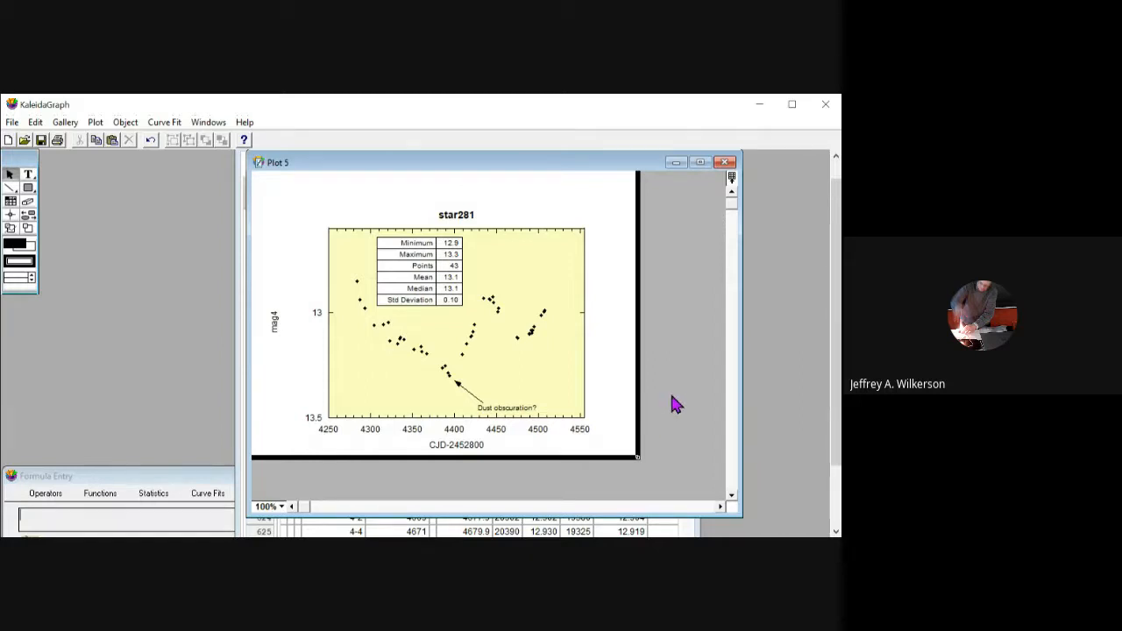
pyautogui.moveTo(688, 409)
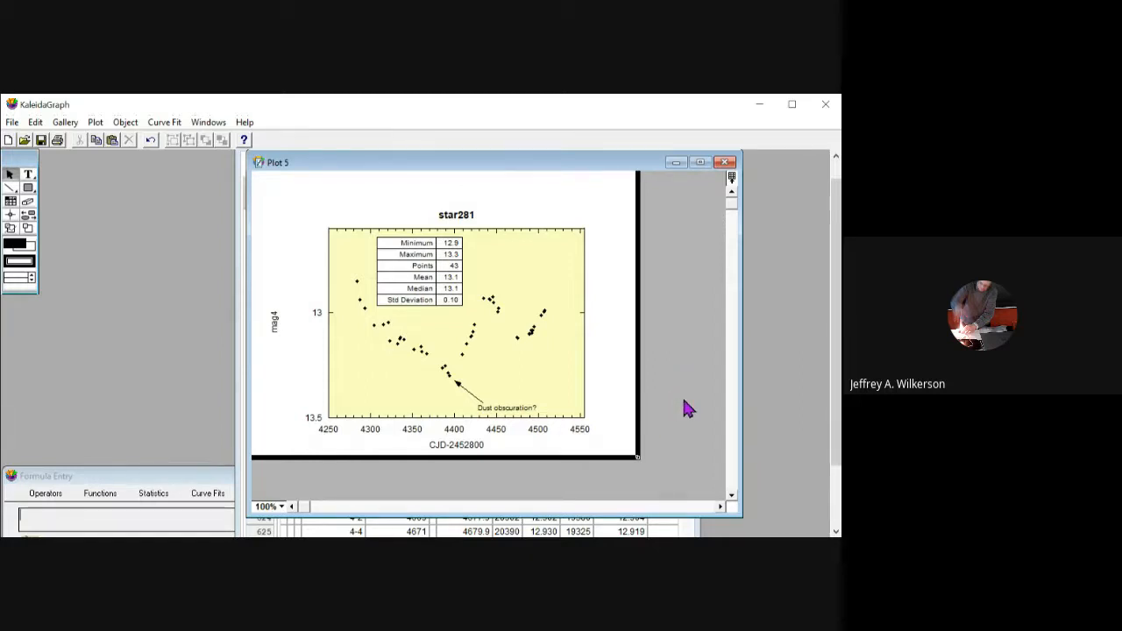
pyautogui.moveTo(502, 464)
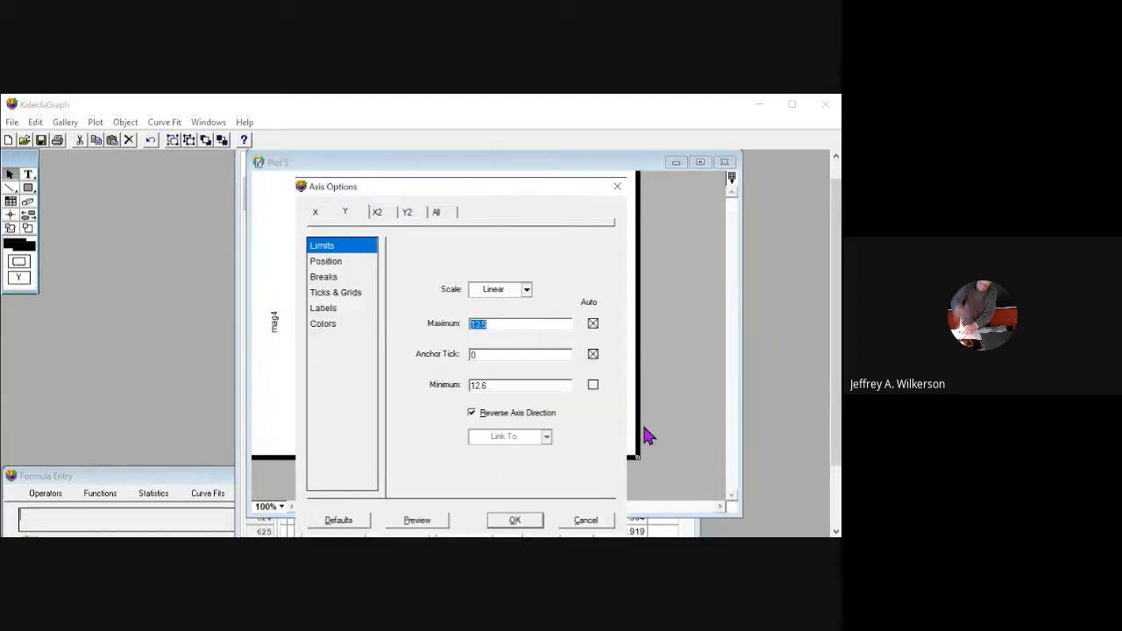
pyautogui.moveTo(571, 336)
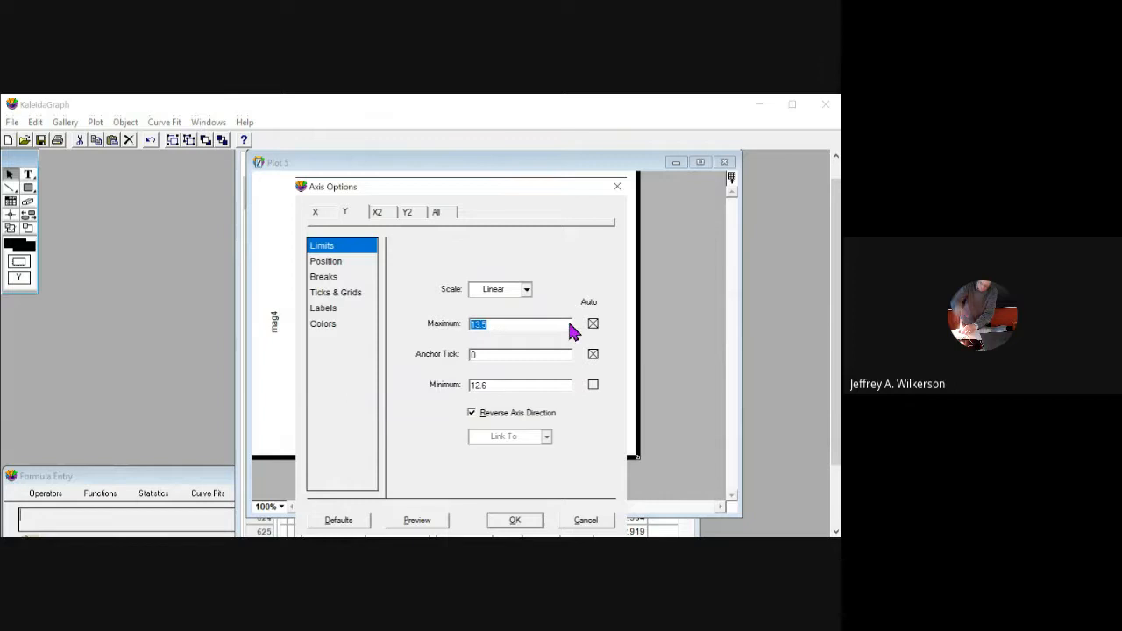
pyautogui.click(335, 292)
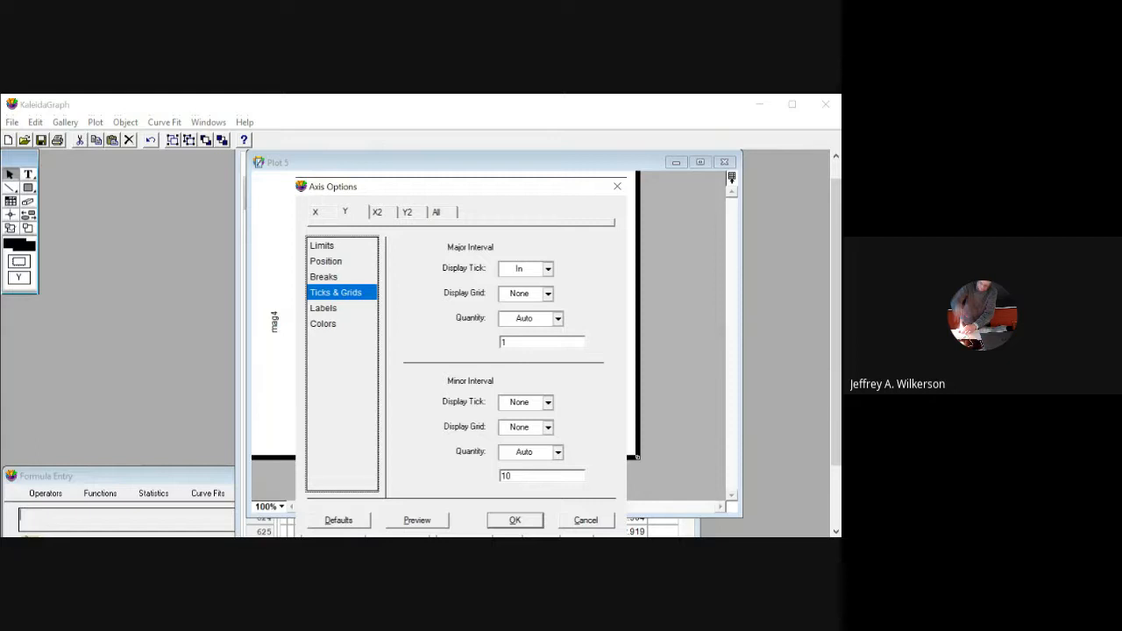
pyautogui.click(546, 402)
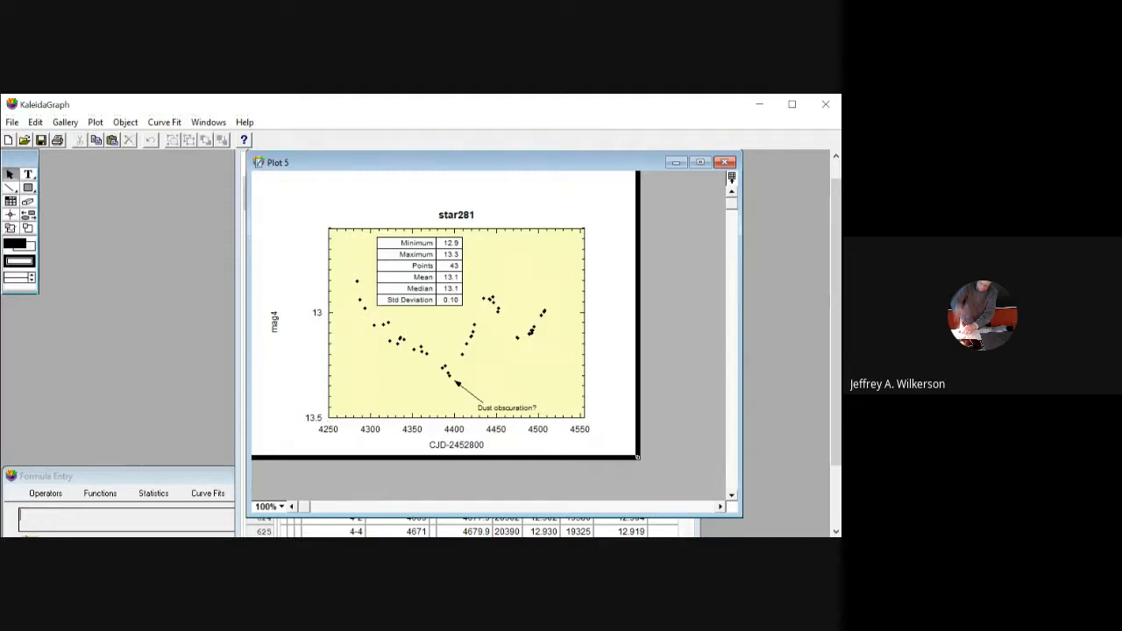
pyautogui.moveTo(499, 465)
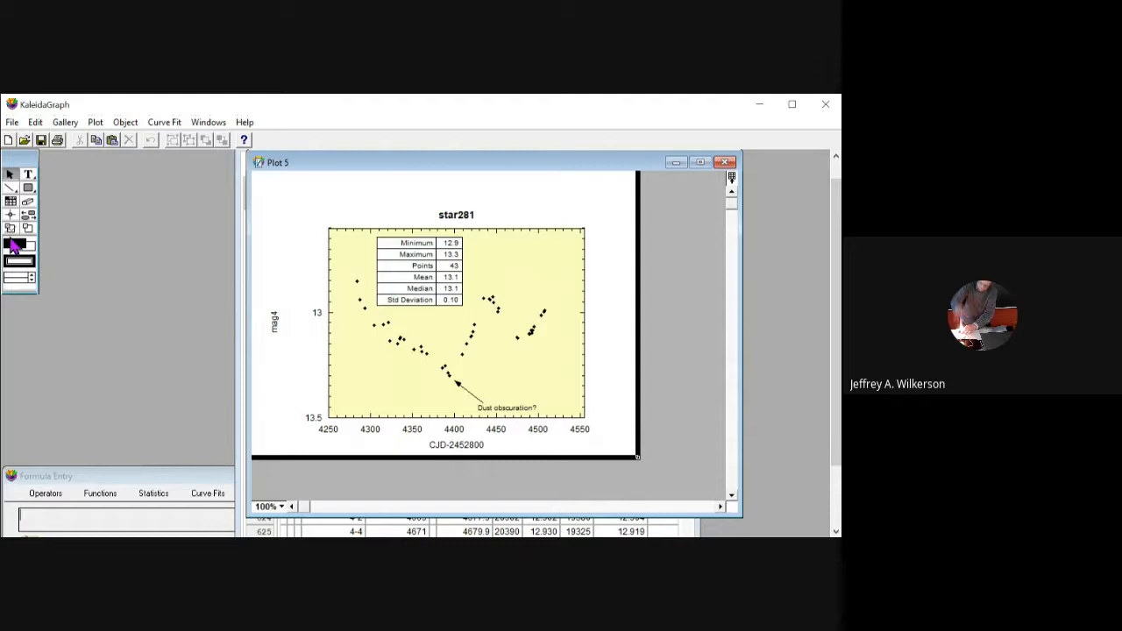
pyautogui.moveTo(83, 248)
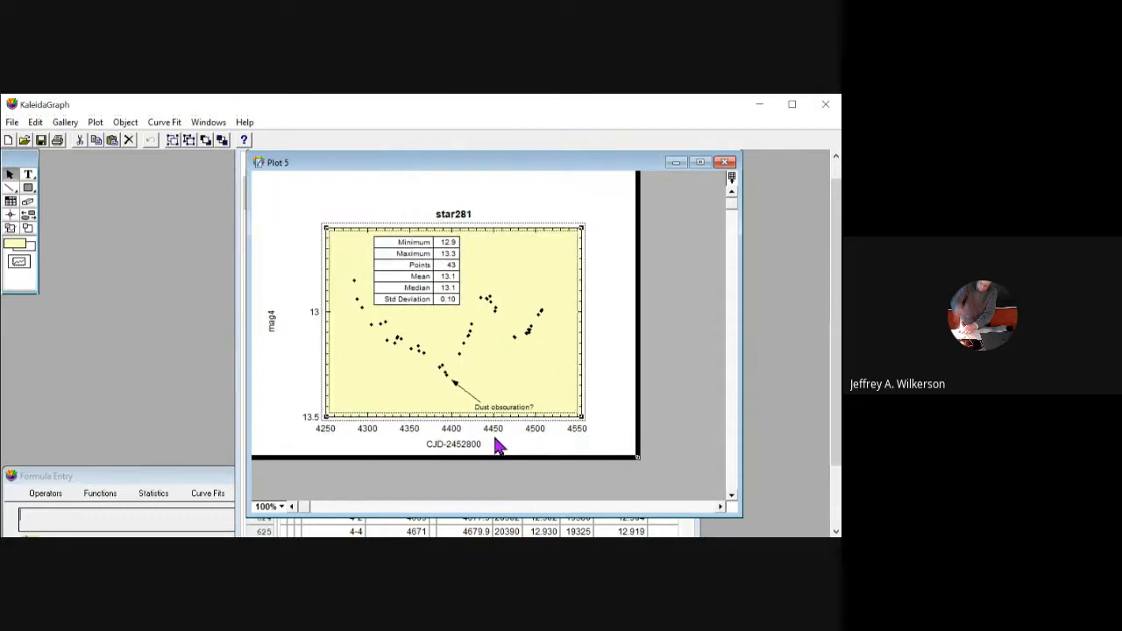
pyautogui.moveTo(410, 399)
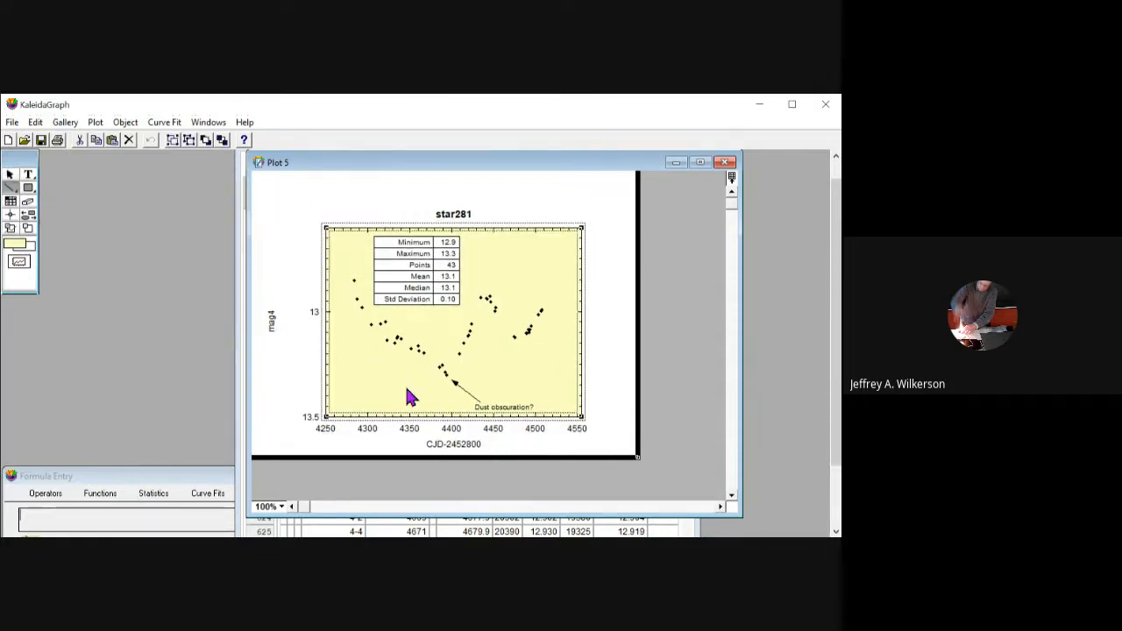
pyautogui.moveTo(493, 438)
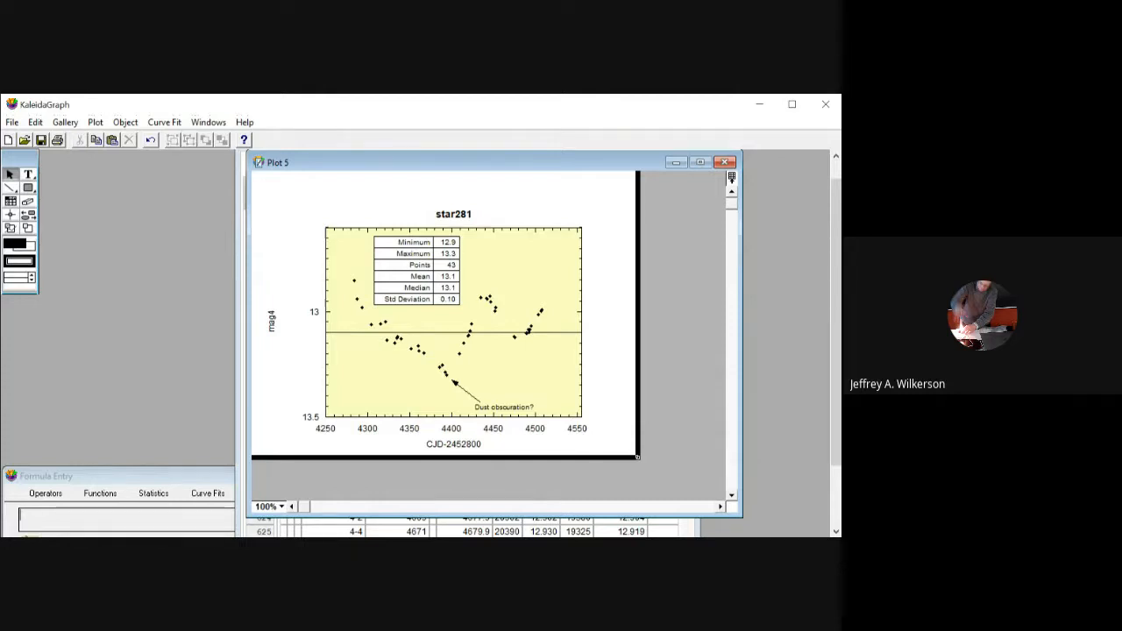
pyautogui.moveTo(465, 492)
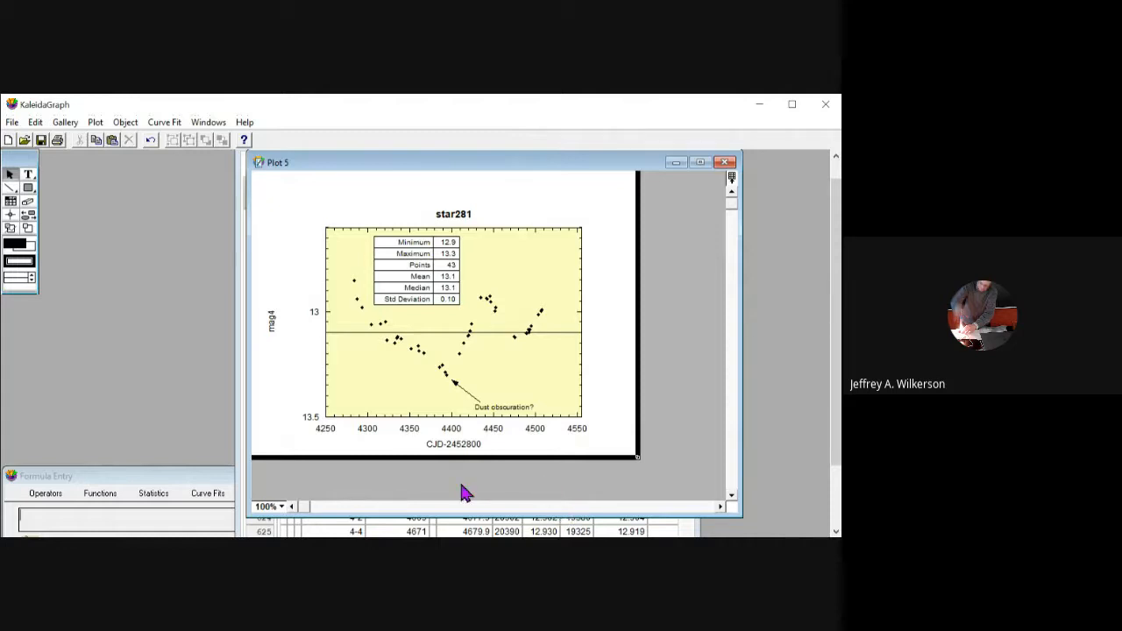
pyautogui.moveTo(559, 480)
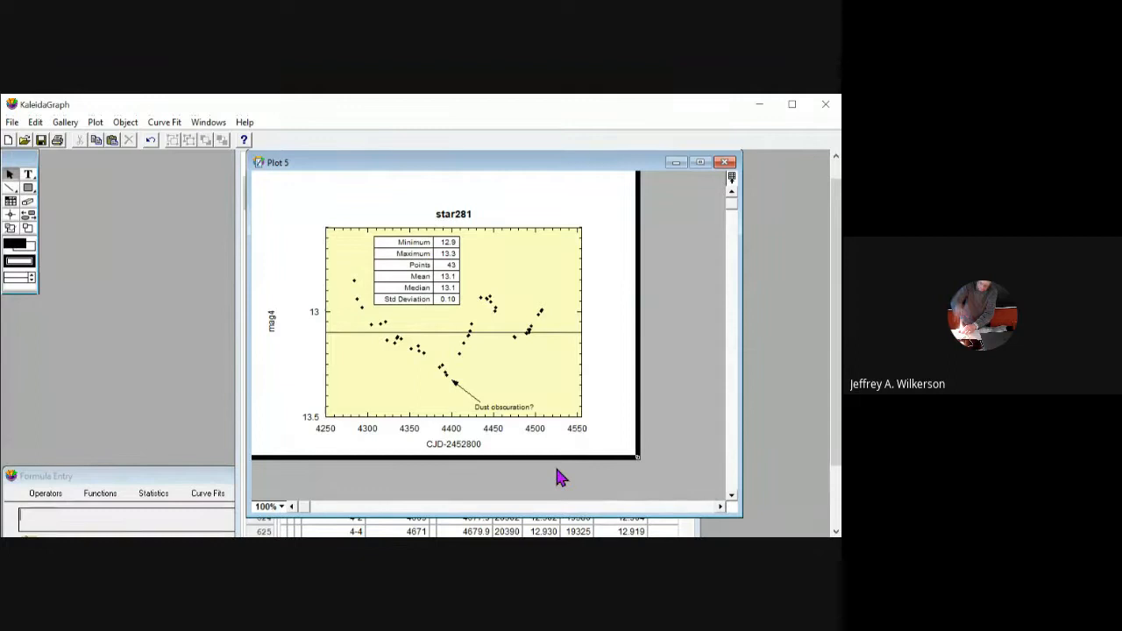
pyautogui.moveTo(366, 294)
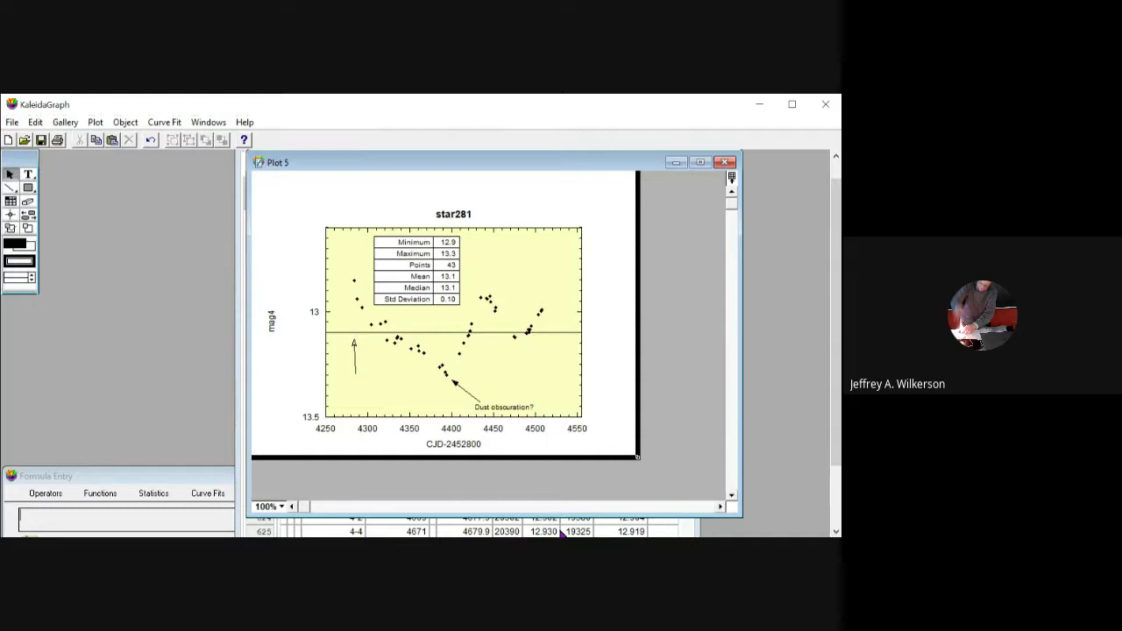
pyautogui.moveTo(46, 222)
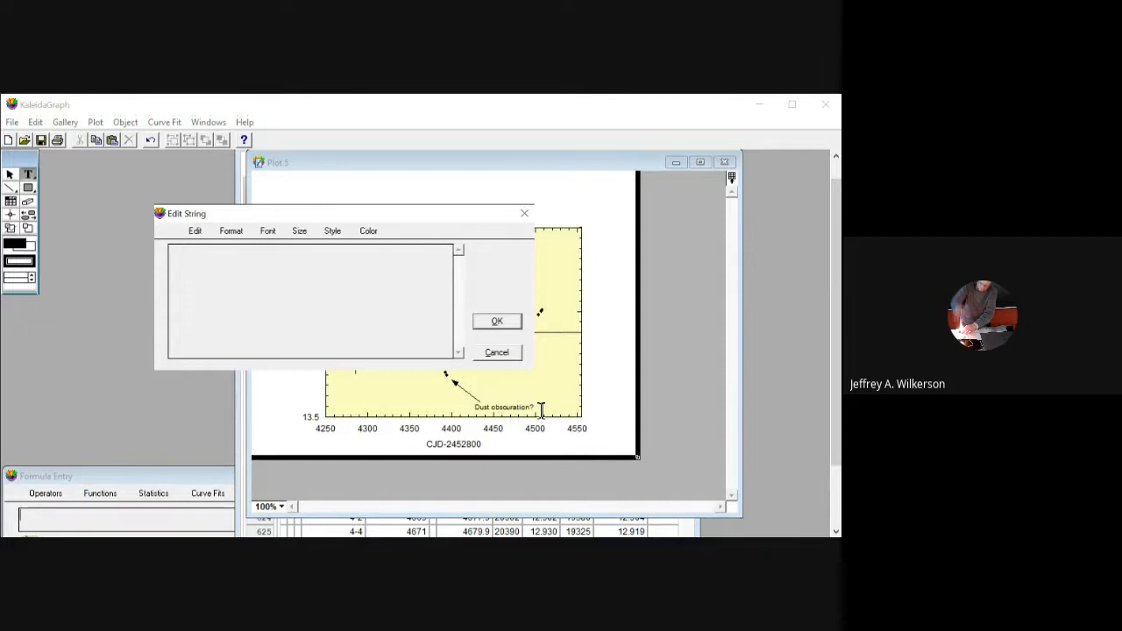
# Enter 'Mean/Median' as the label text and place it below the upward arrow.
pyautogui.write('Mean')
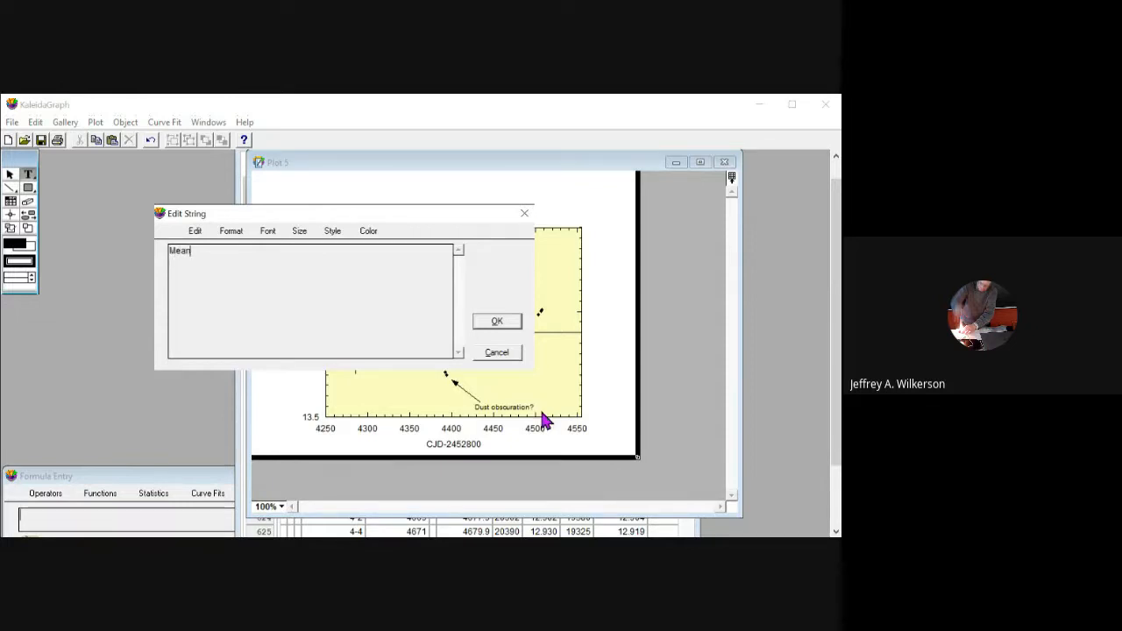
pyautogui.write('/Media')
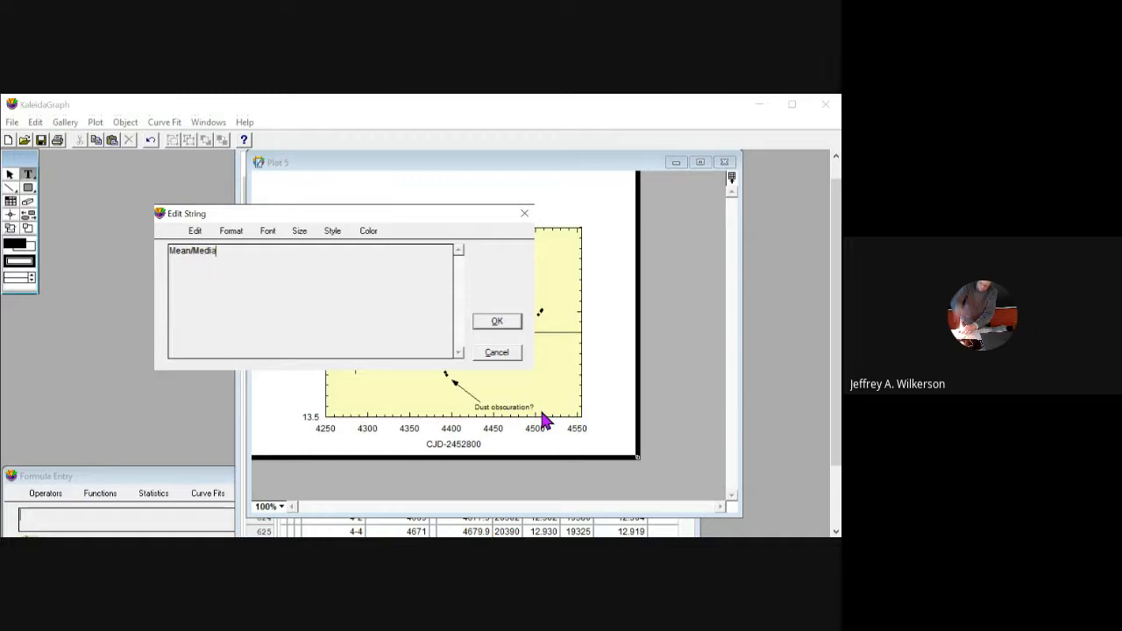
pyautogui.write('n')
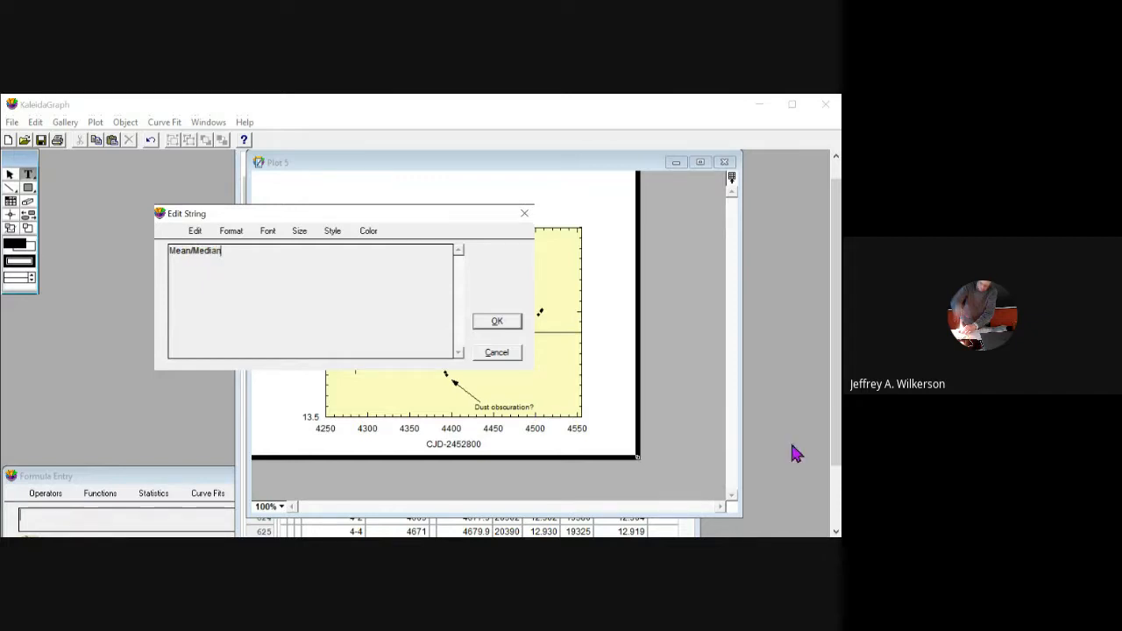
pyautogui.click(496, 321)
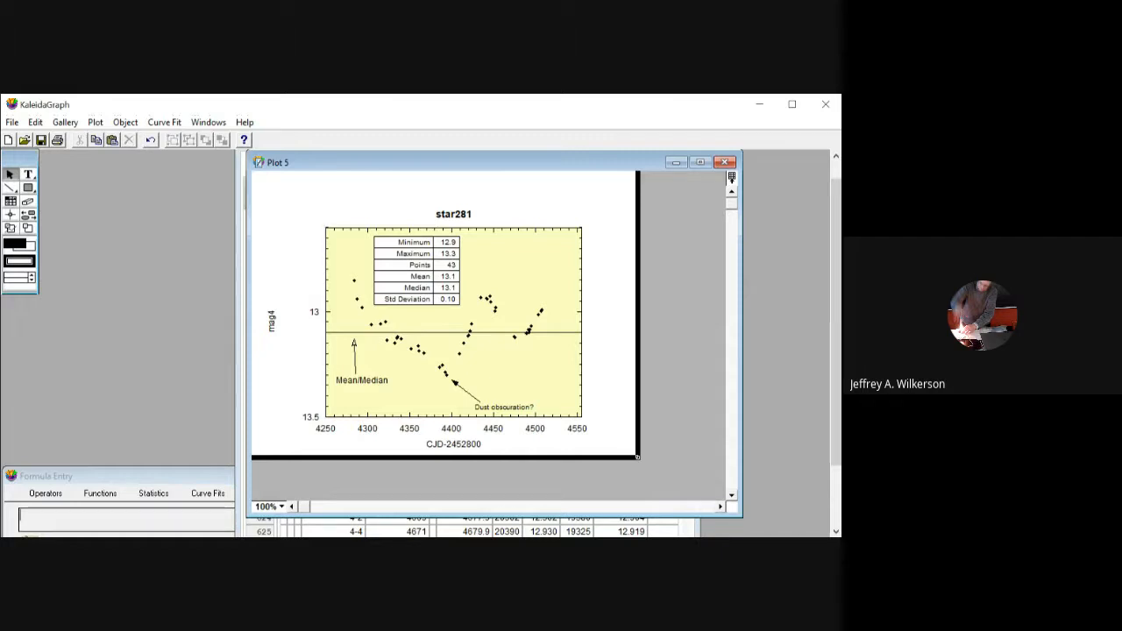
pyautogui.moveTo(629, 127)
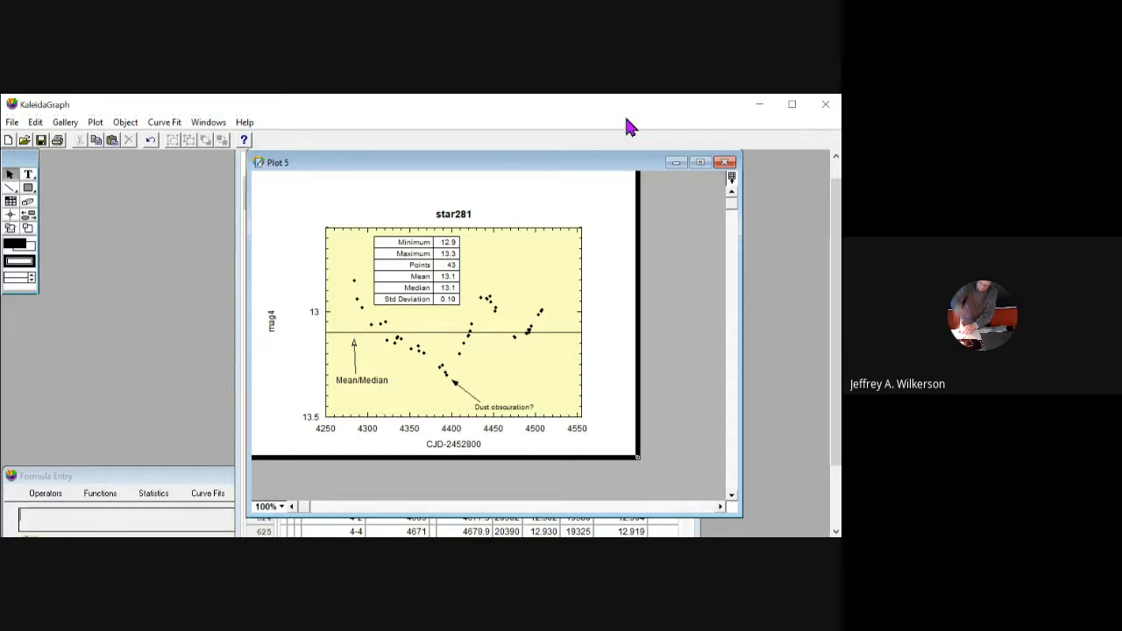
pyautogui.moveTo(222, 118)
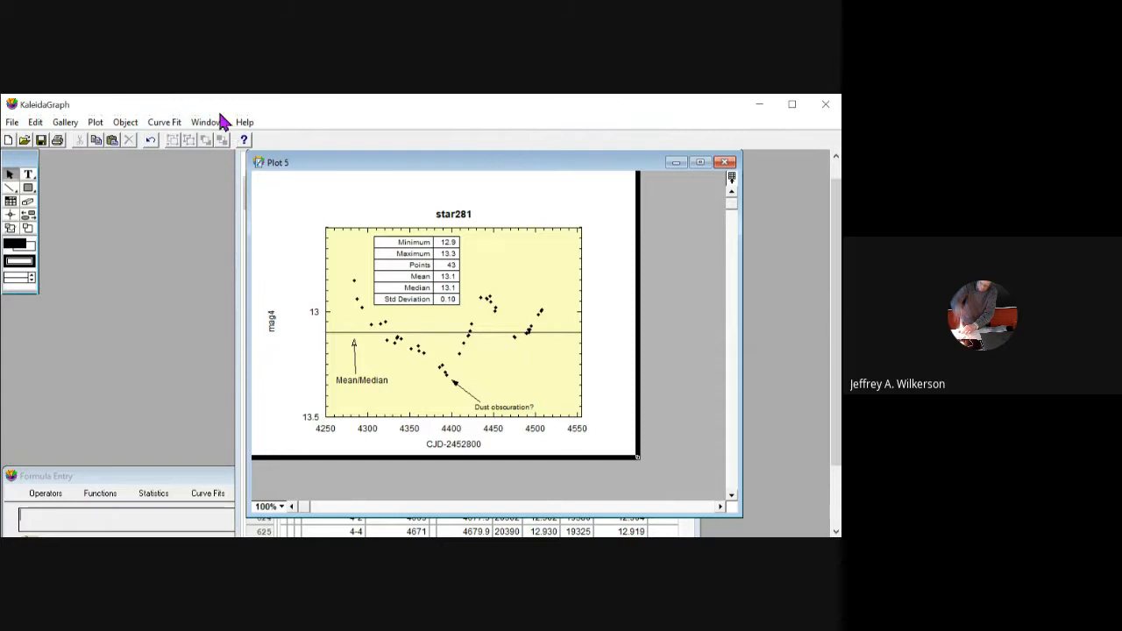